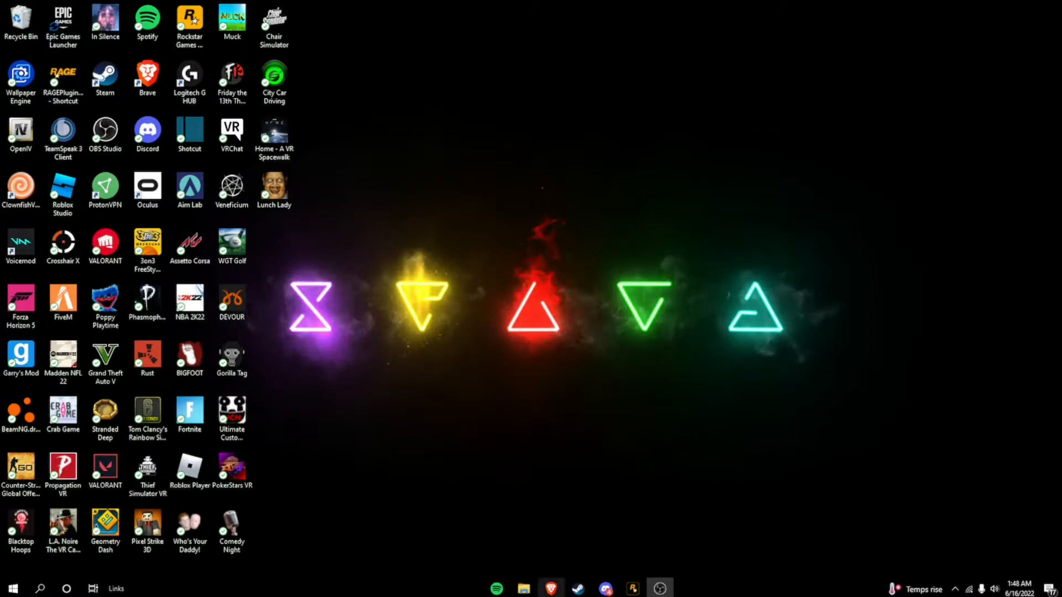
pyautogui.moveTo(550, 587)
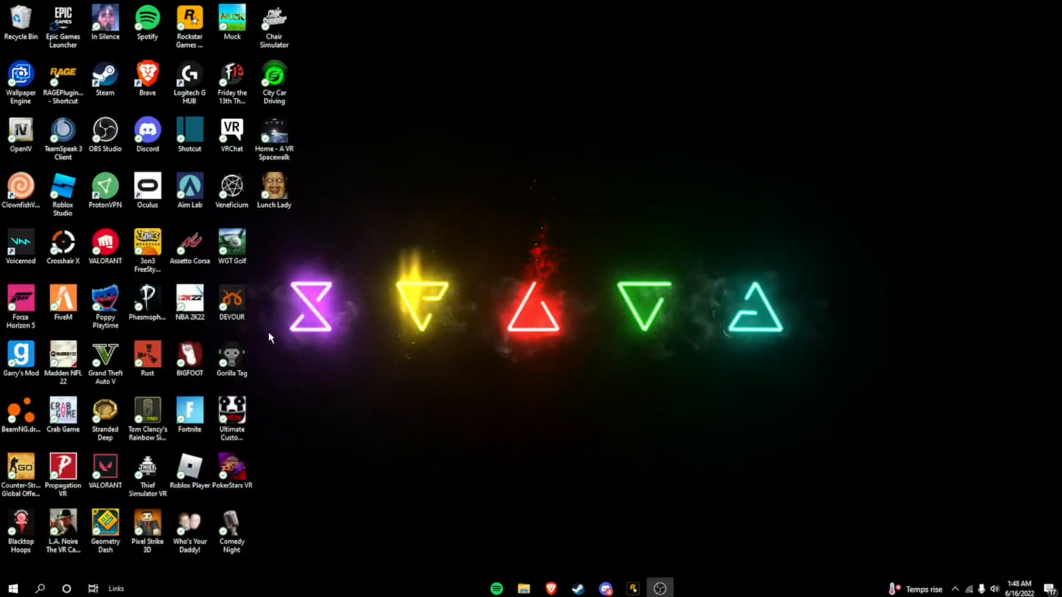
# - Search Start for 'fivem' and open the FiveM shortcut's file location
pyautogui.click(42, 588)
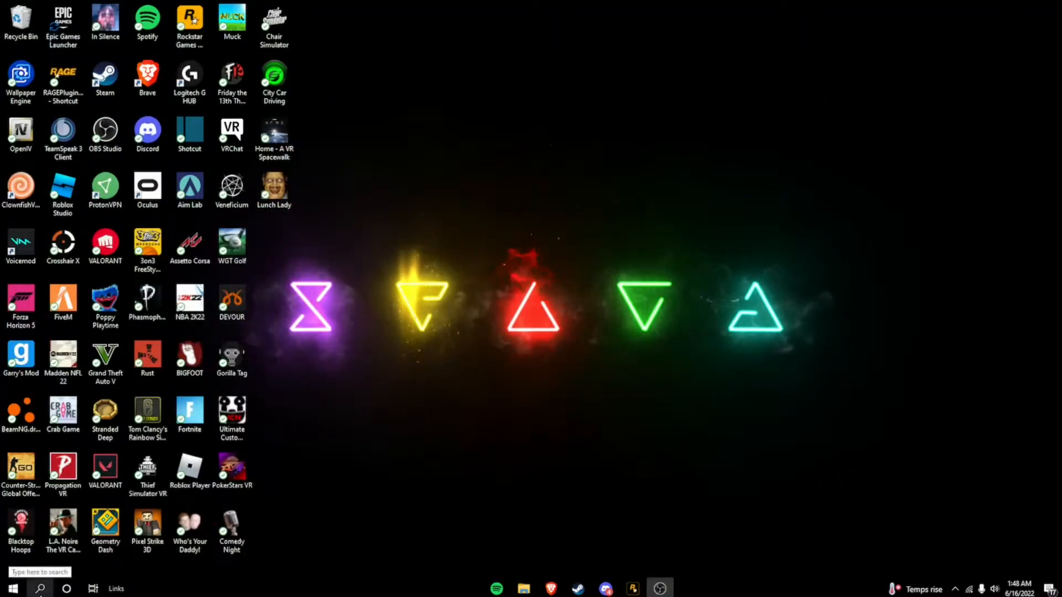
pyautogui.write('fivem')
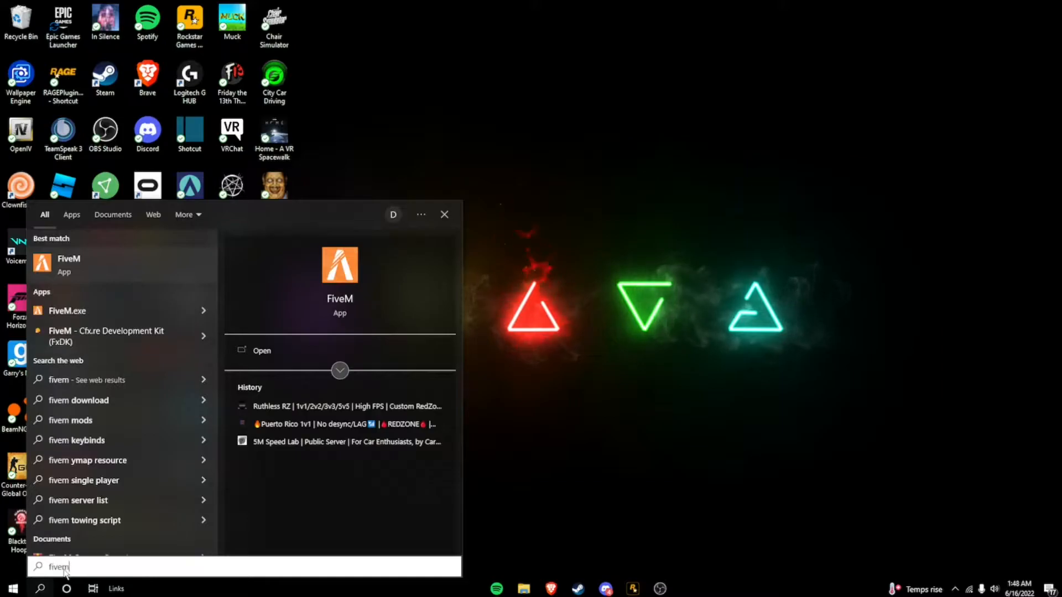
pyautogui.rightClick(67, 265)
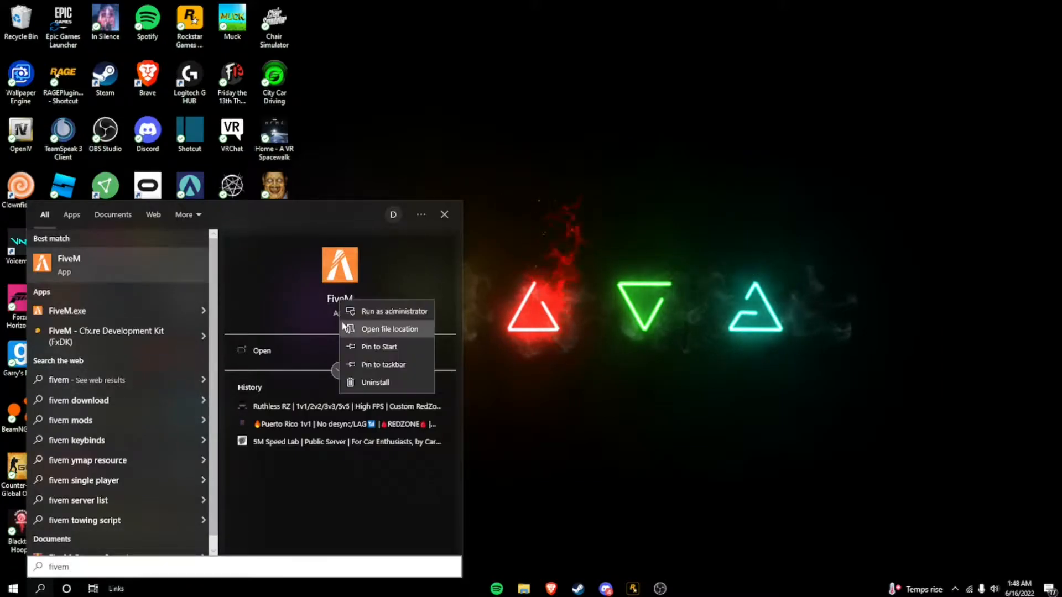
pyautogui.click(389, 328)
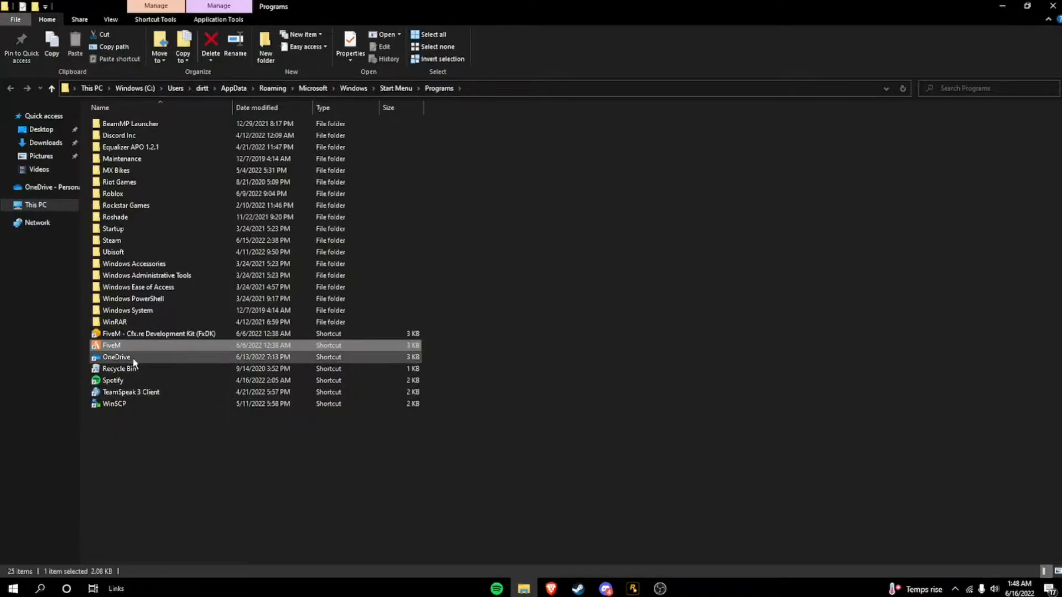
# - Open FiveM's install location and go into its citizen › common folders
pyautogui.rightClick(110, 345)
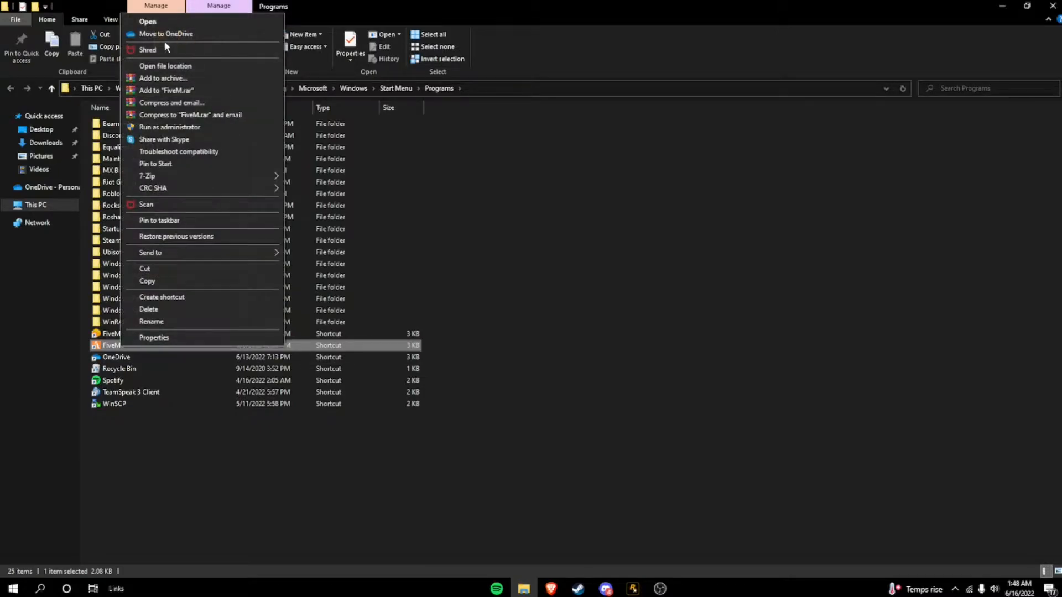
pyautogui.moveTo(171, 66)
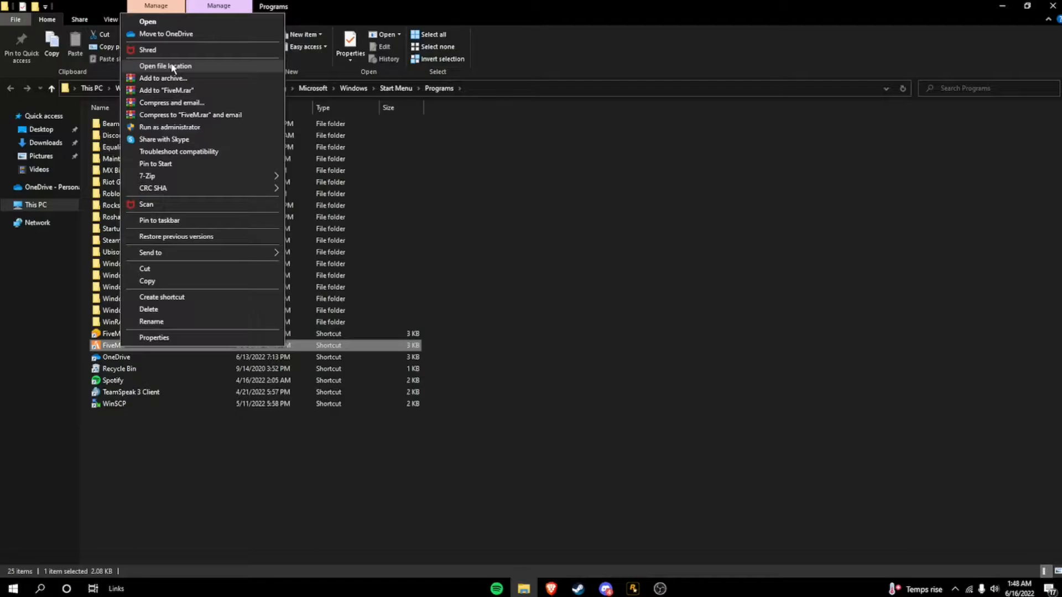
pyautogui.click(164, 66)
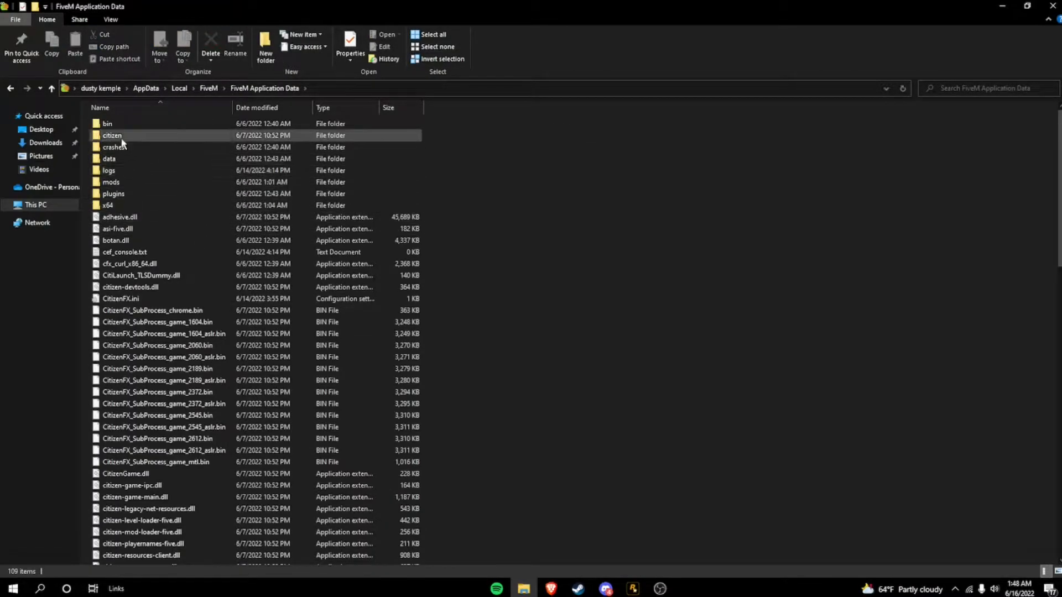
pyautogui.doubleClick(112, 135)
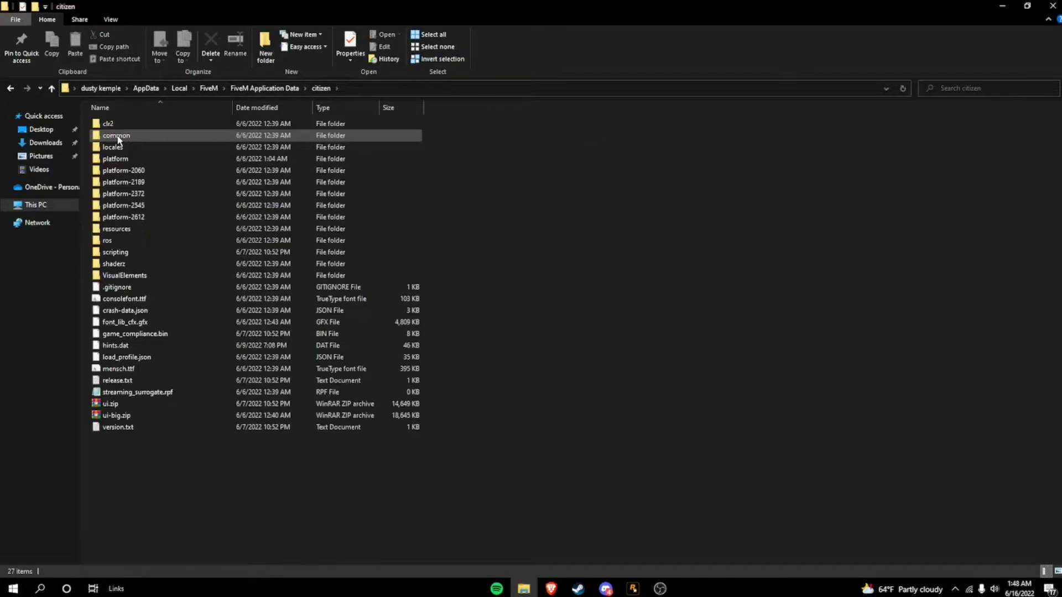
pyautogui.doubleClick(115, 135)
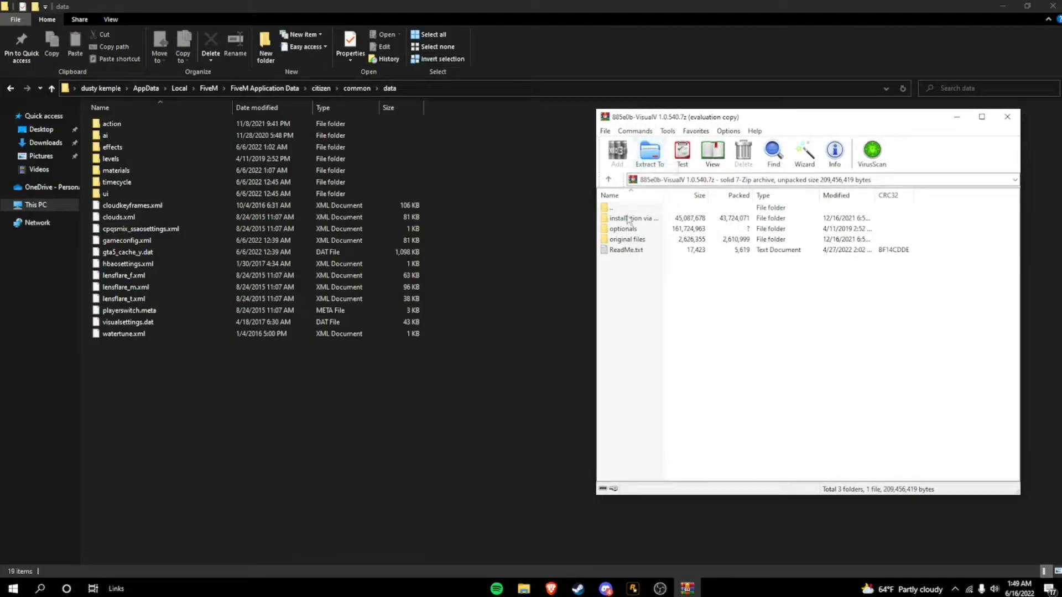
# - Drill through installation via modPackage › VisualV.oiv › content › update.rpf › common › data
pyautogui.click(633, 218)
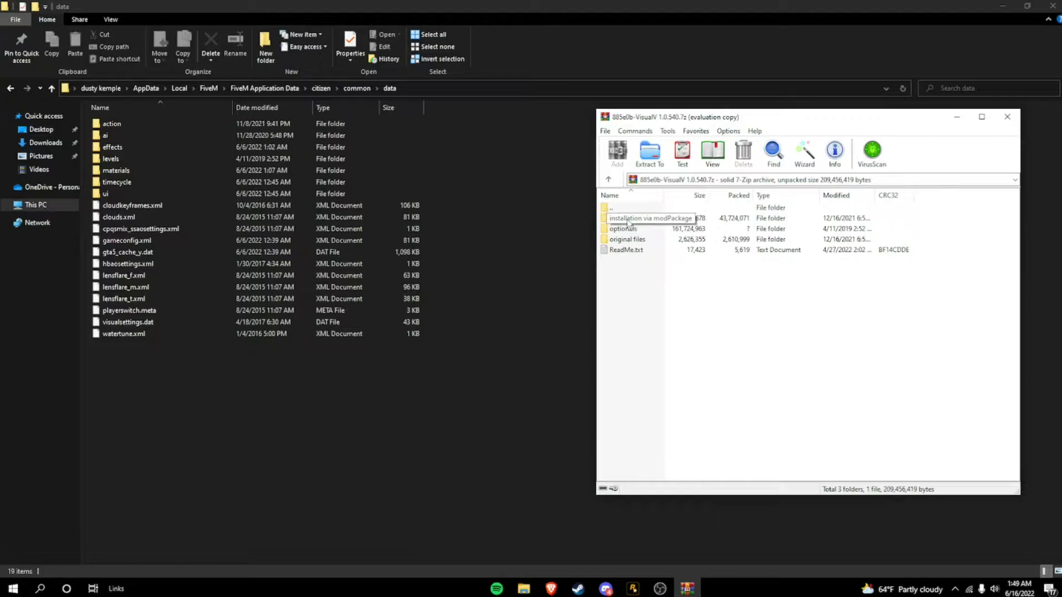
pyautogui.doubleClick(652, 218)
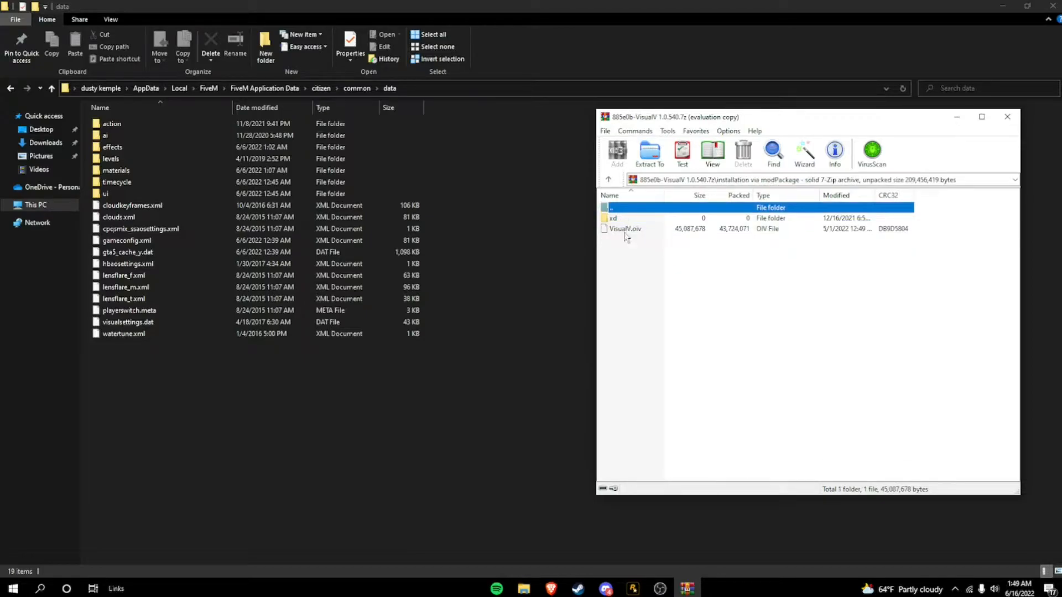
pyautogui.moveTo(621, 236)
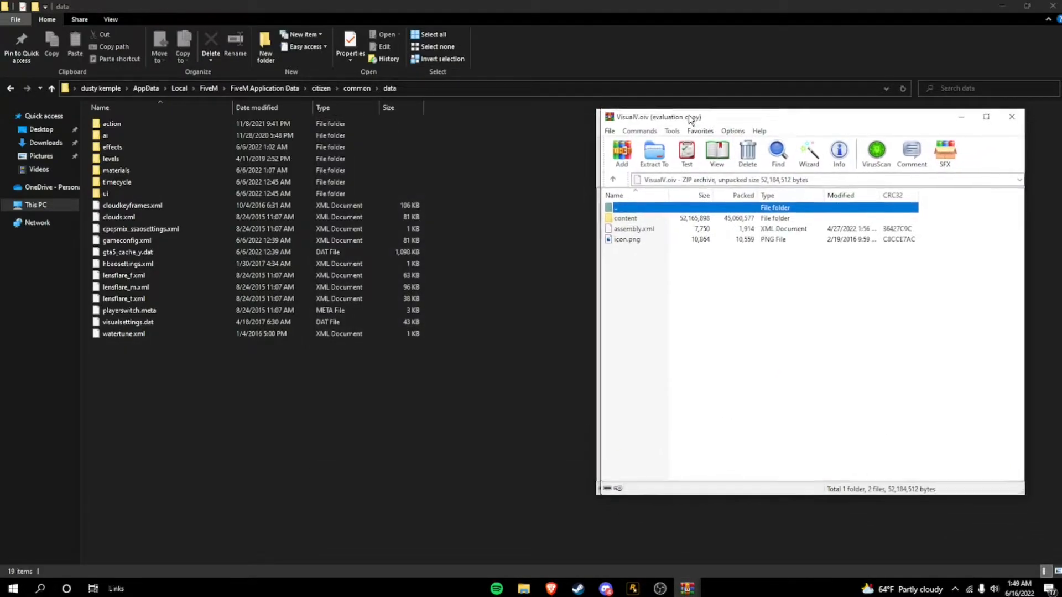
pyautogui.doubleClick(623, 218)
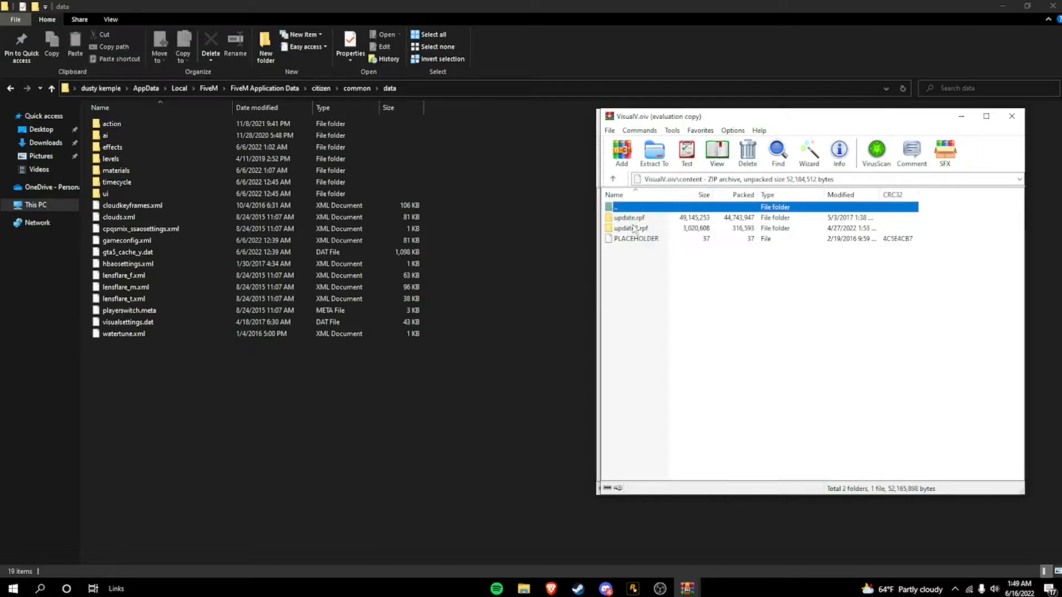
pyautogui.doubleClick(629, 217)
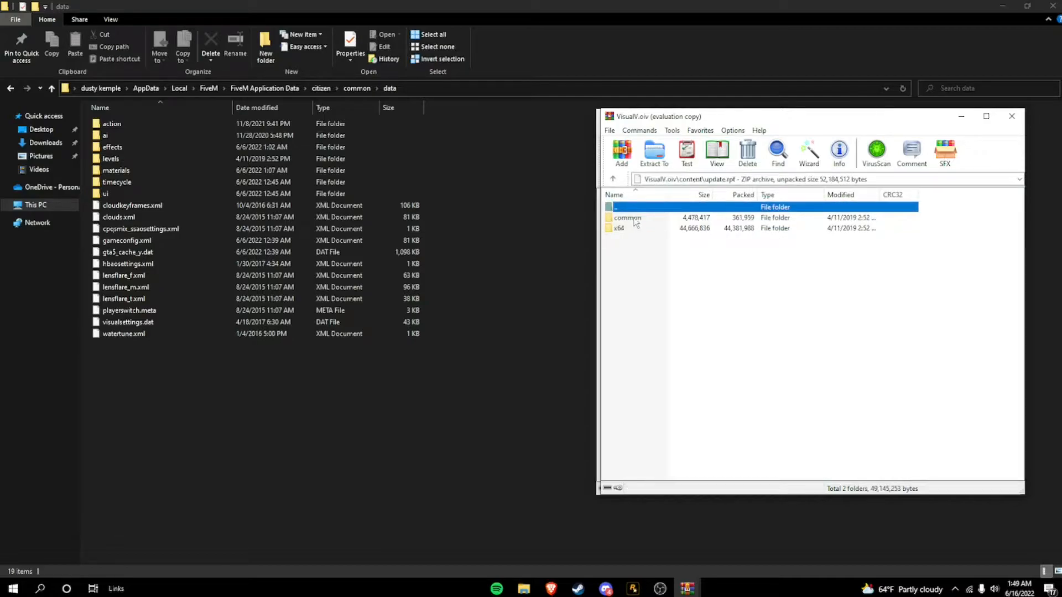
pyautogui.doubleClick(626, 217)
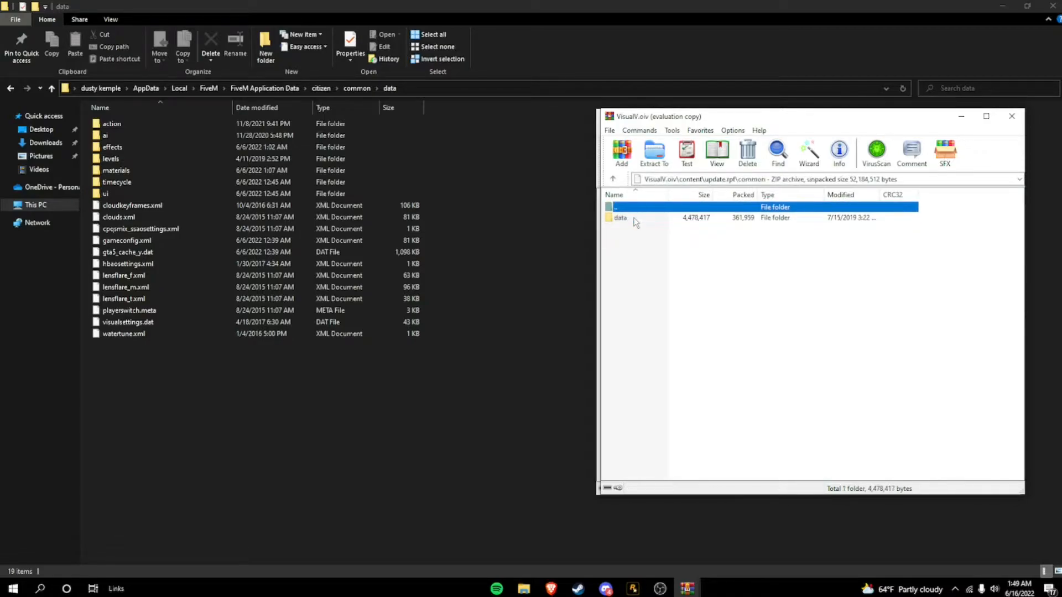
pyautogui.doubleClick(619, 217)
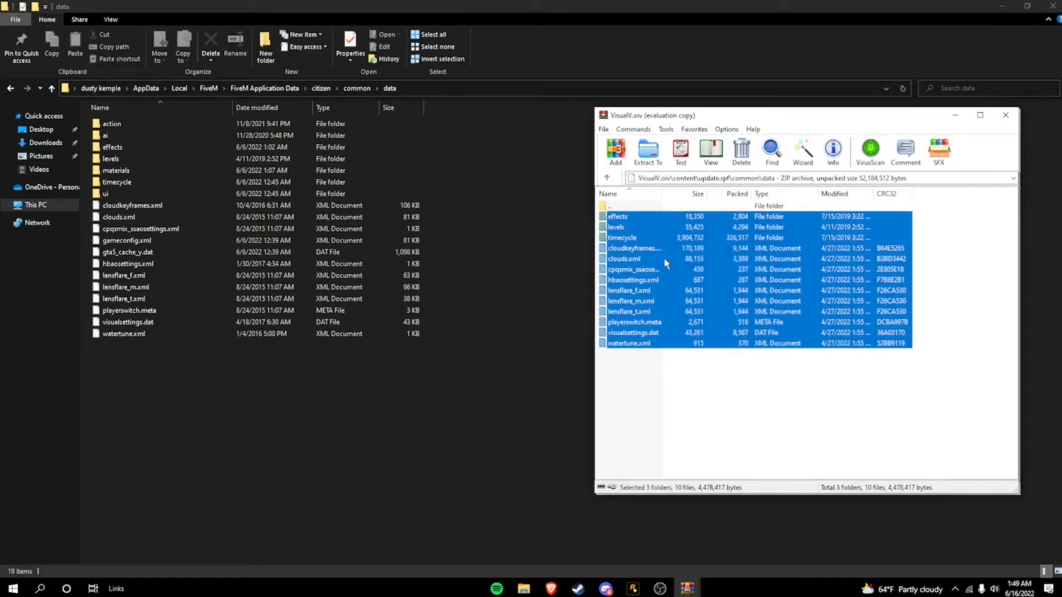
# - Move VisualV's data files into FiveM's data folder, choosing to replace existing files
pyautogui.click(1004, 114)
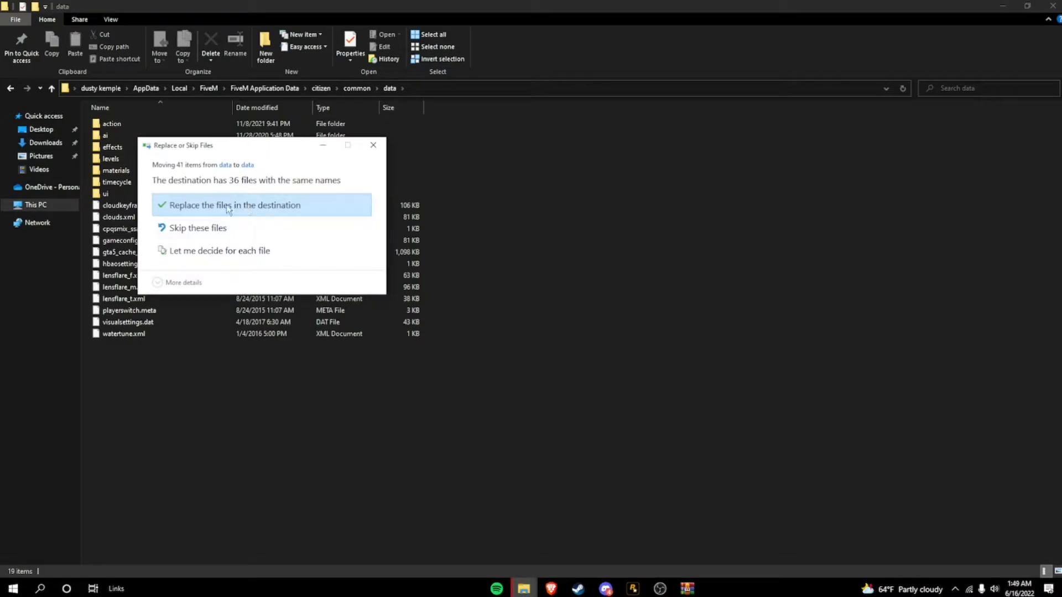
pyautogui.click(233, 206)
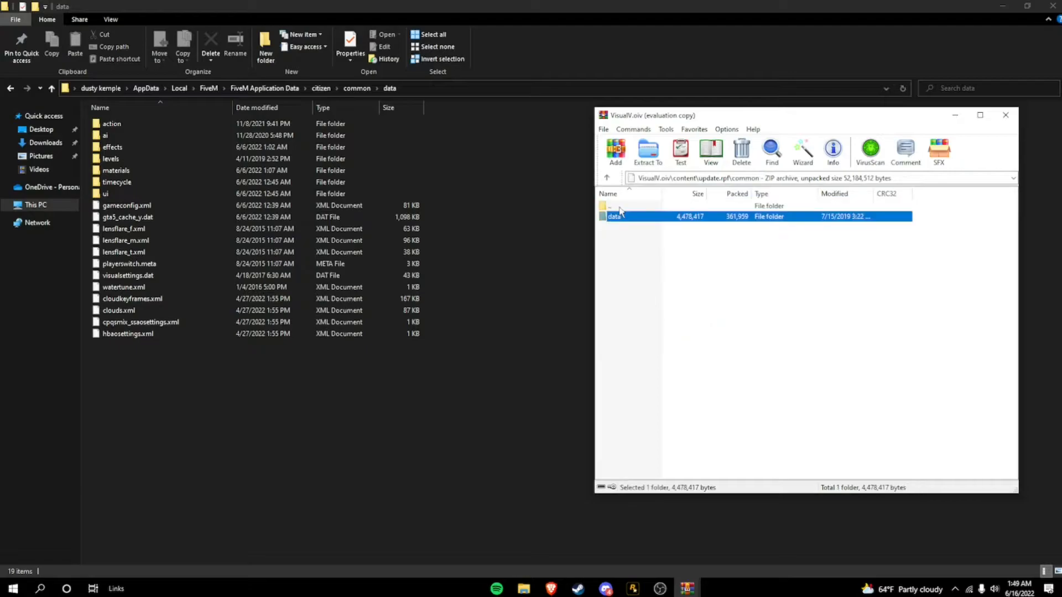
pyautogui.click(1004, 115)
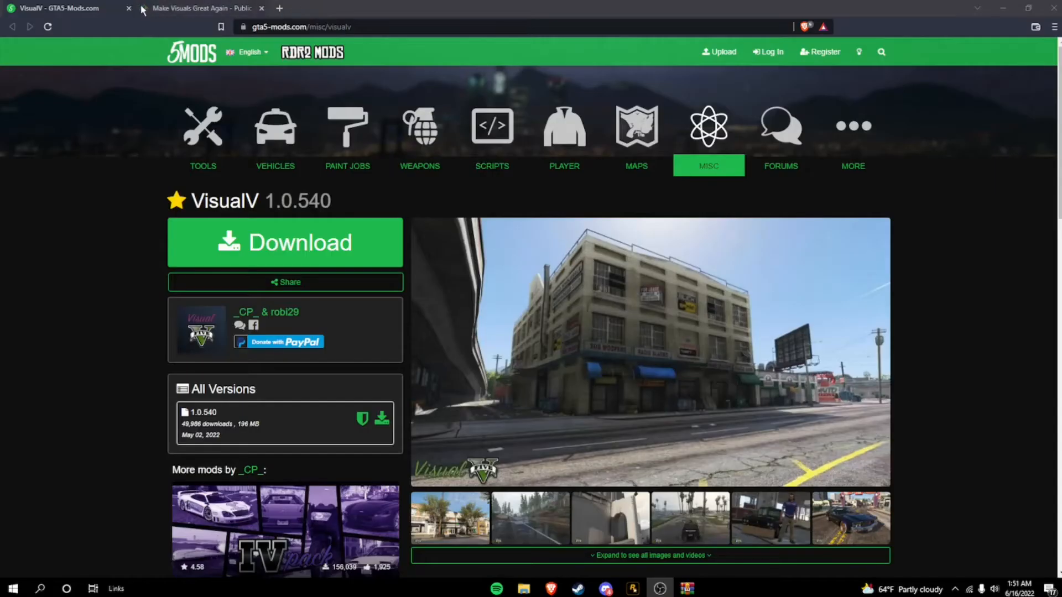
# - Switch to the Make Visuals Great Again tab and scroll down its AusGamer page
pyautogui.click(196, 7)
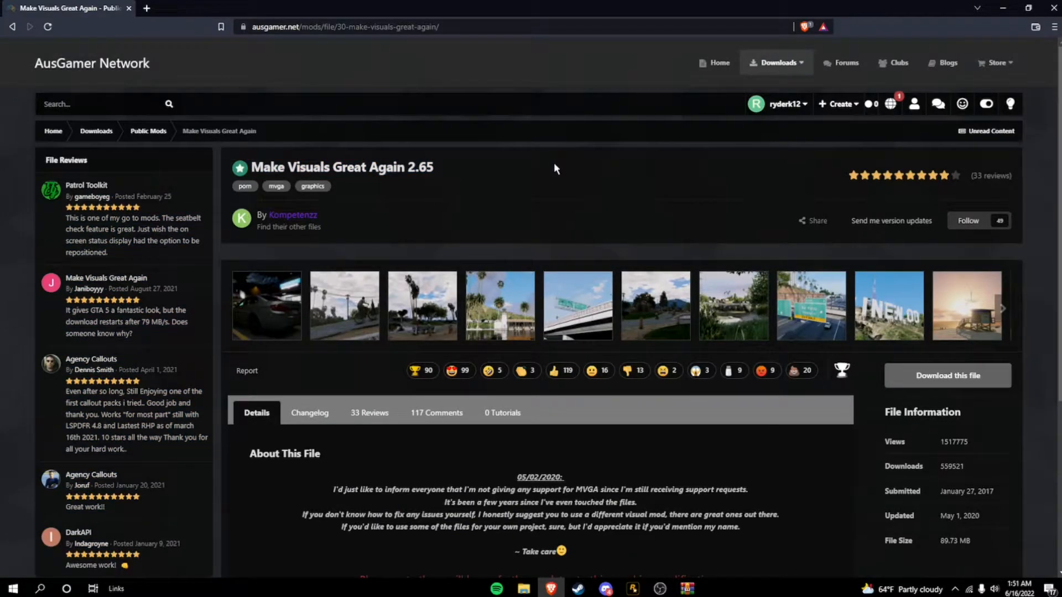
pyautogui.moveTo(779, 120)
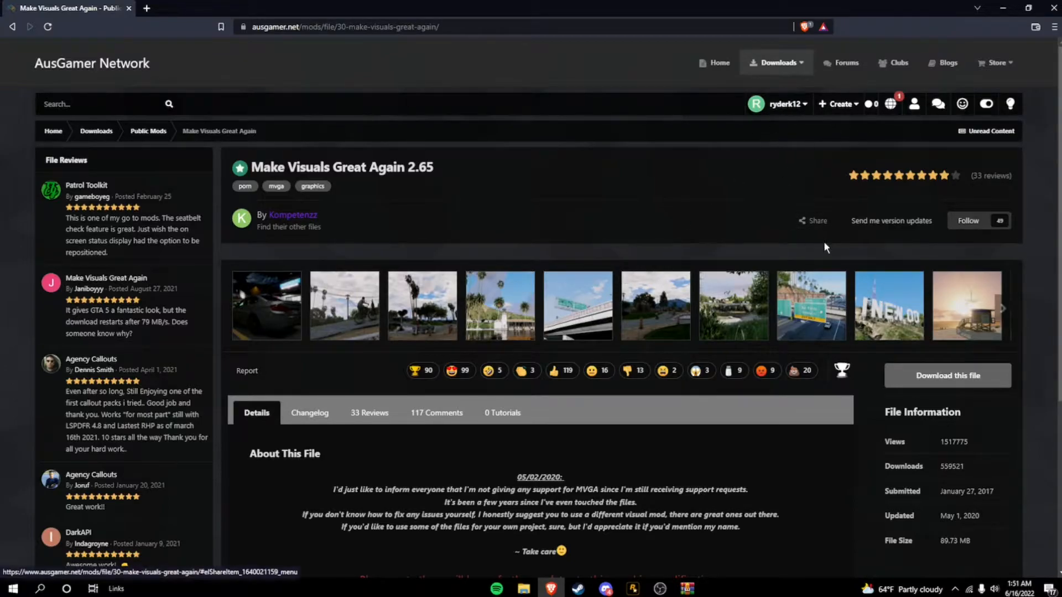
pyautogui.scroll(-3)
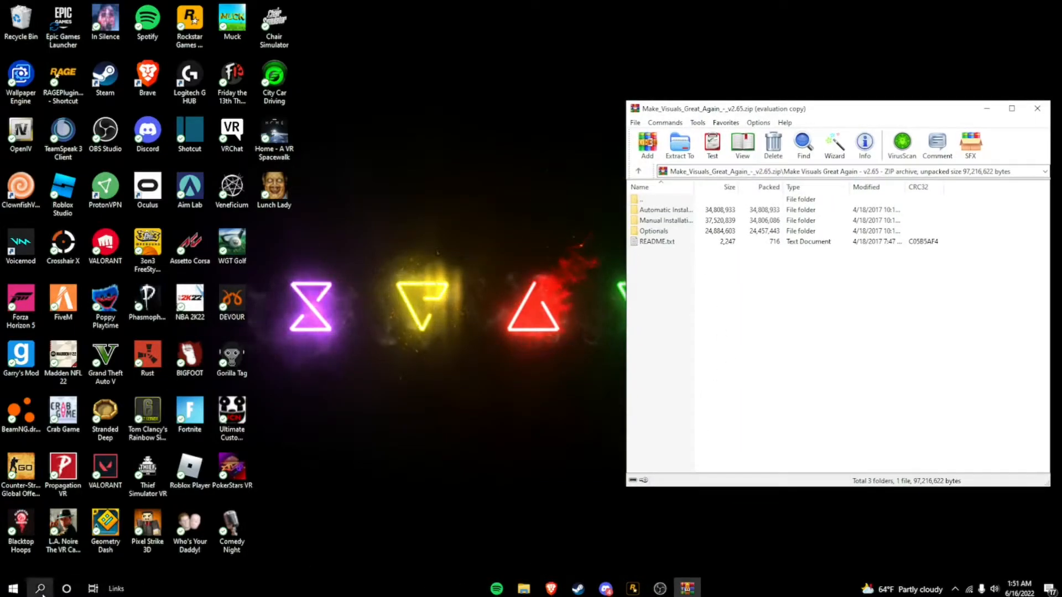
# - Reopen FiveM's install folder via its shortcut, enter common › data, and clear the selection
pyautogui.write('fivem')
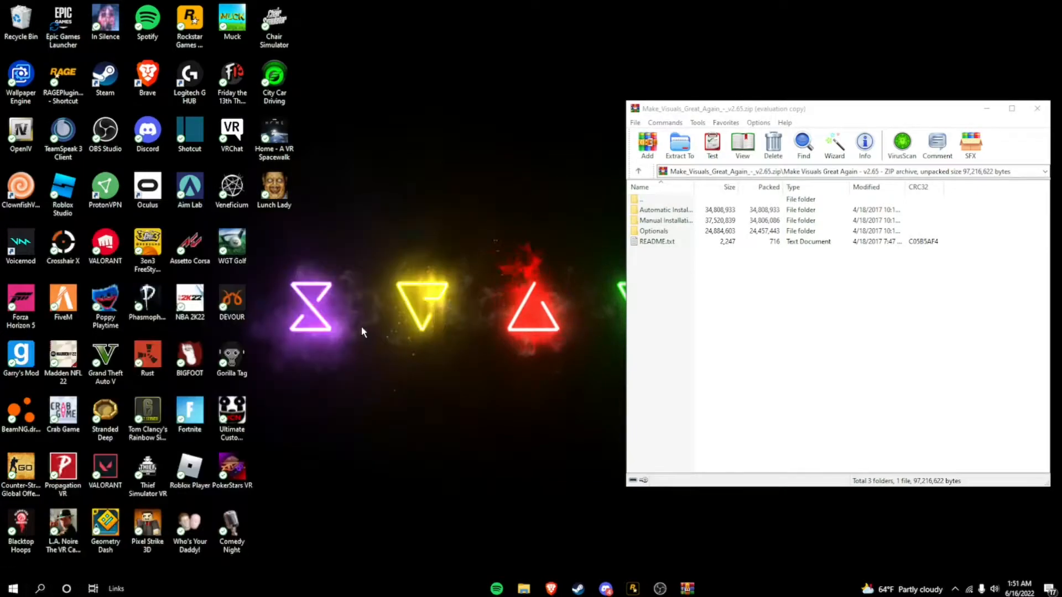
pyautogui.click(522, 588)
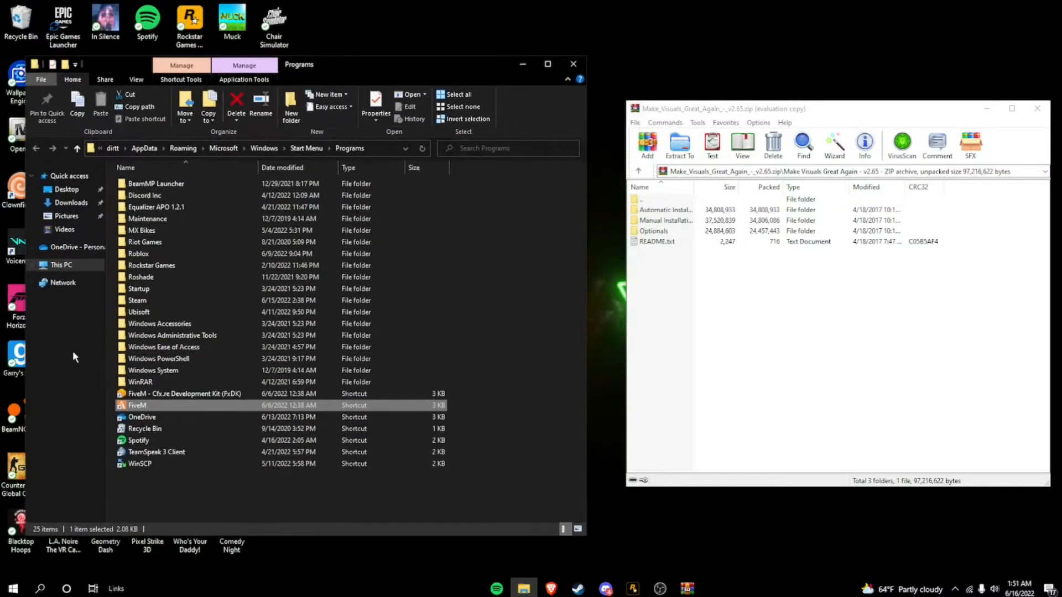
pyautogui.rightClick(136, 405)
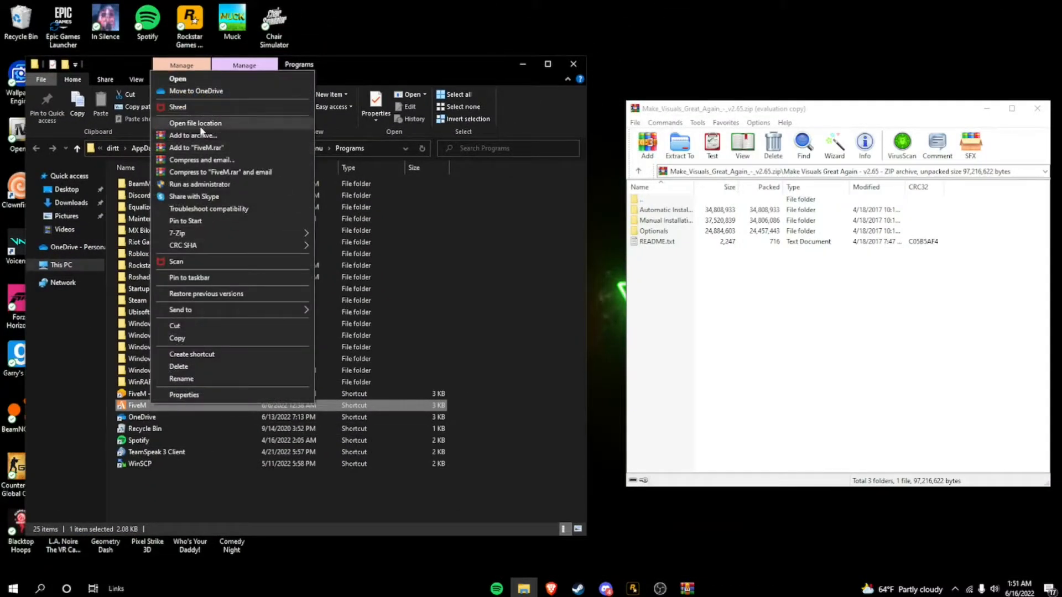
pyautogui.click(195, 122)
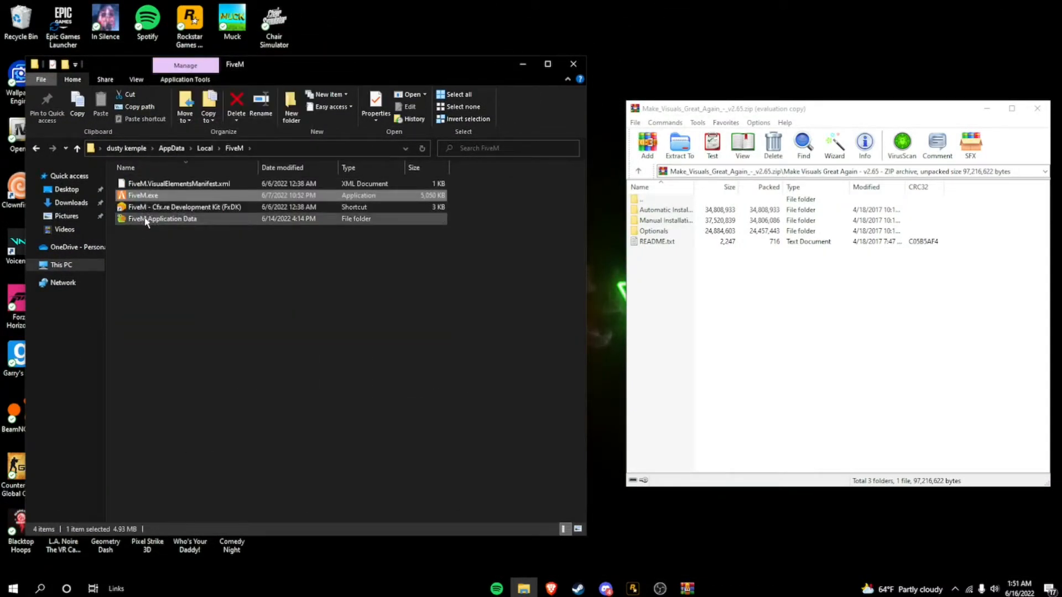
pyautogui.doubleClick(163, 218)
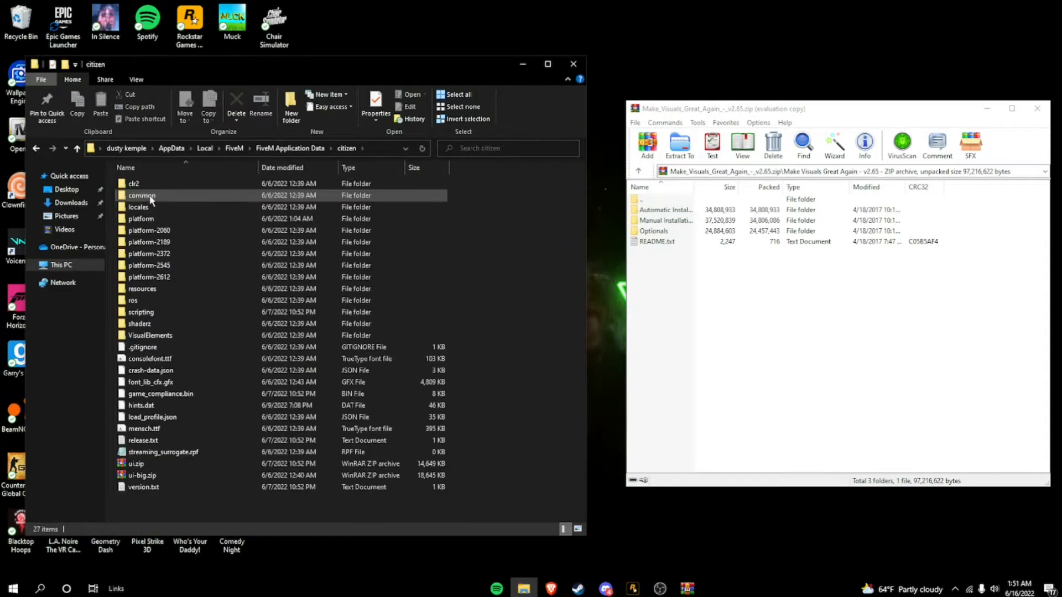
pyautogui.doubleClick(142, 195)
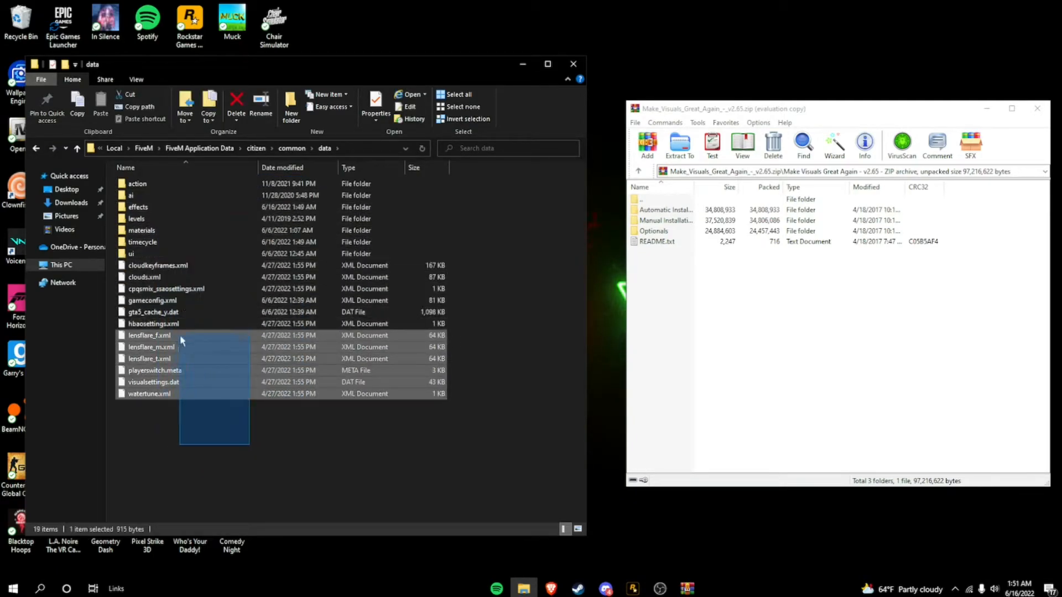
pyautogui.click(179, 220)
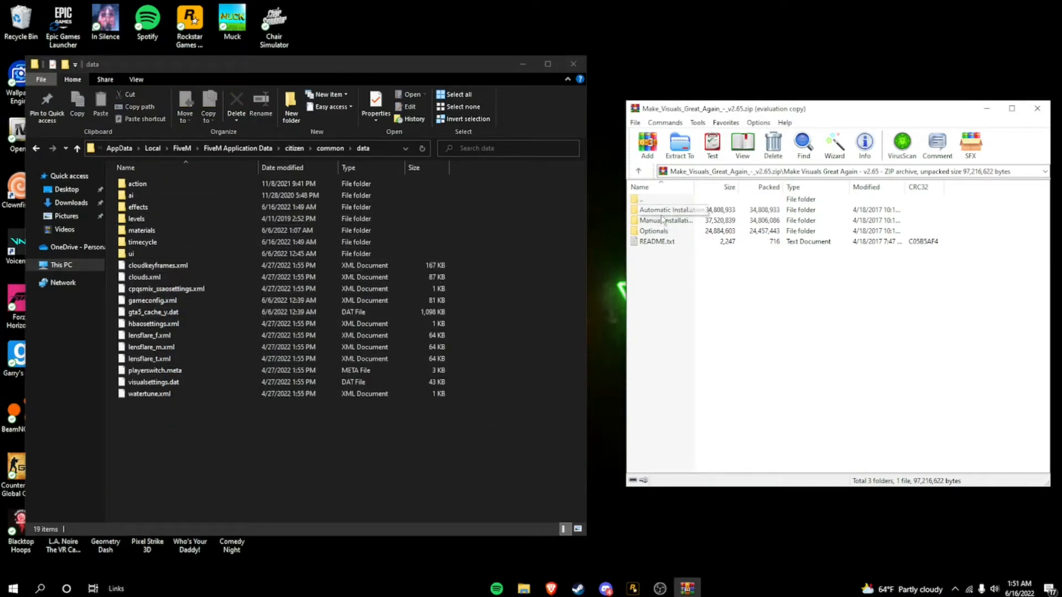
# - Copy the Manual Installation update.rpf data files into FiveM's data, replacing duplicates, plus textures
pyautogui.click(665, 220)
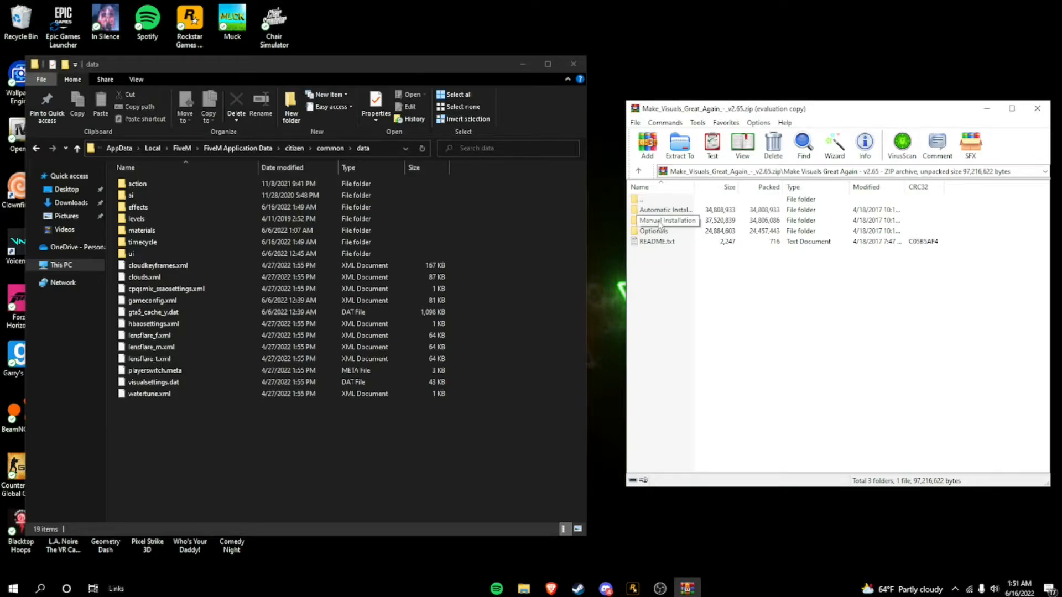
pyautogui.doubleClick(668, 220)
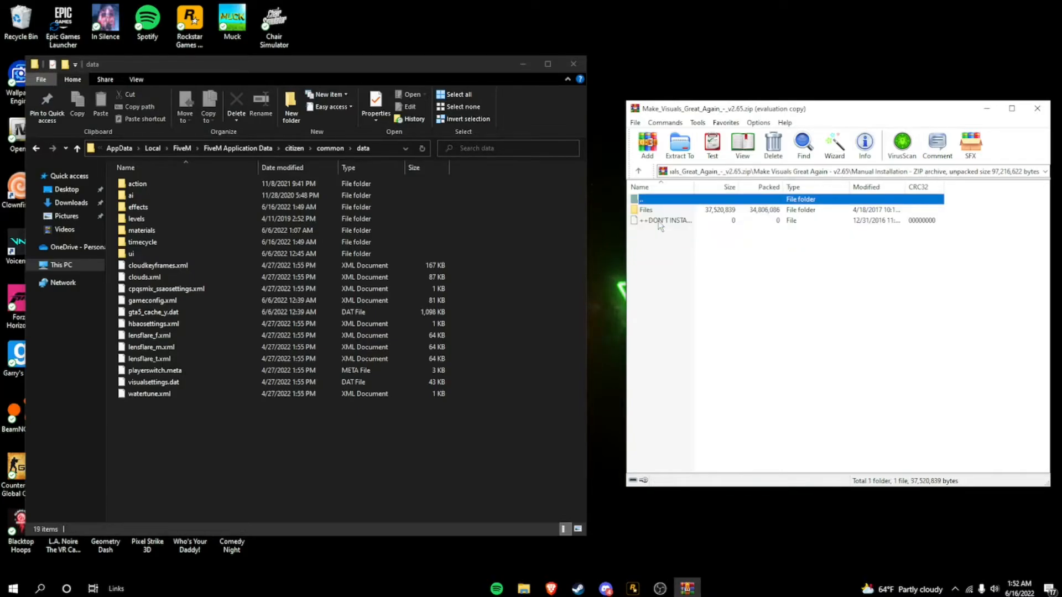
pyautogui.doubleClick(645, 209)
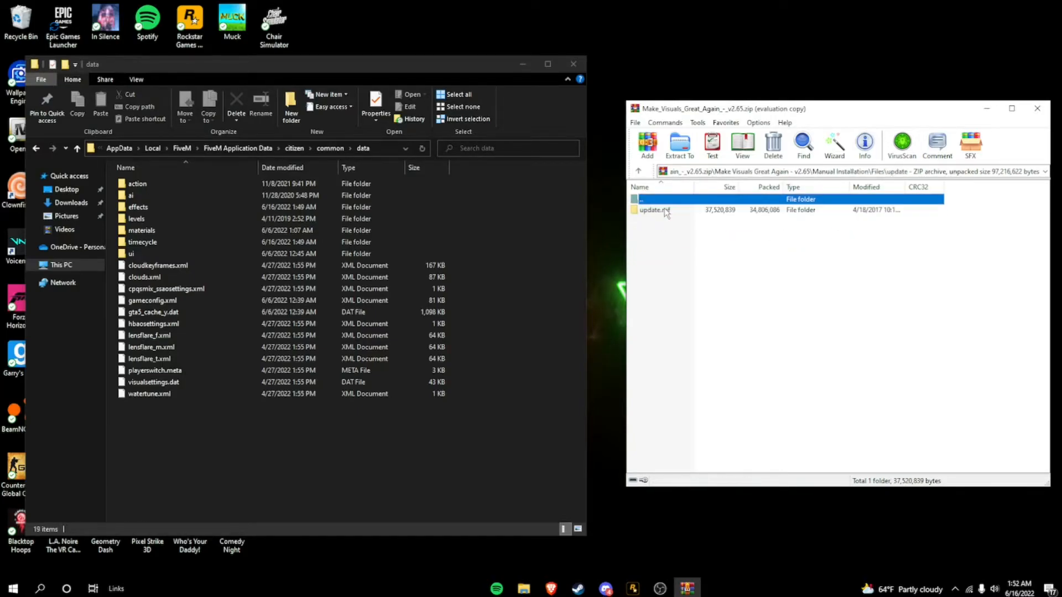
pyautogui.doubleClick(653, 209)
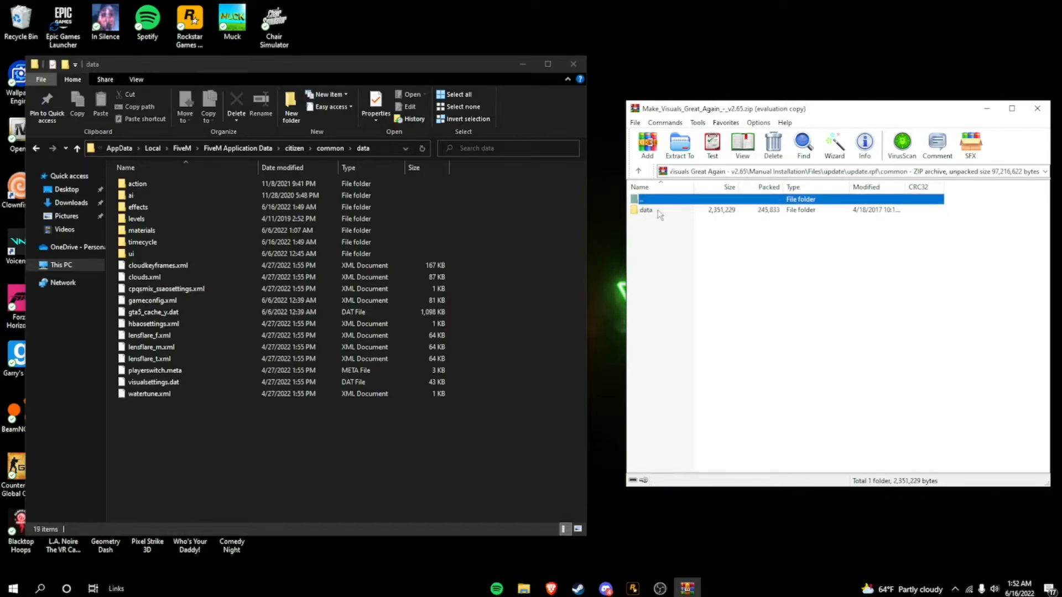
pyautogui.doubleClick(646, 209)
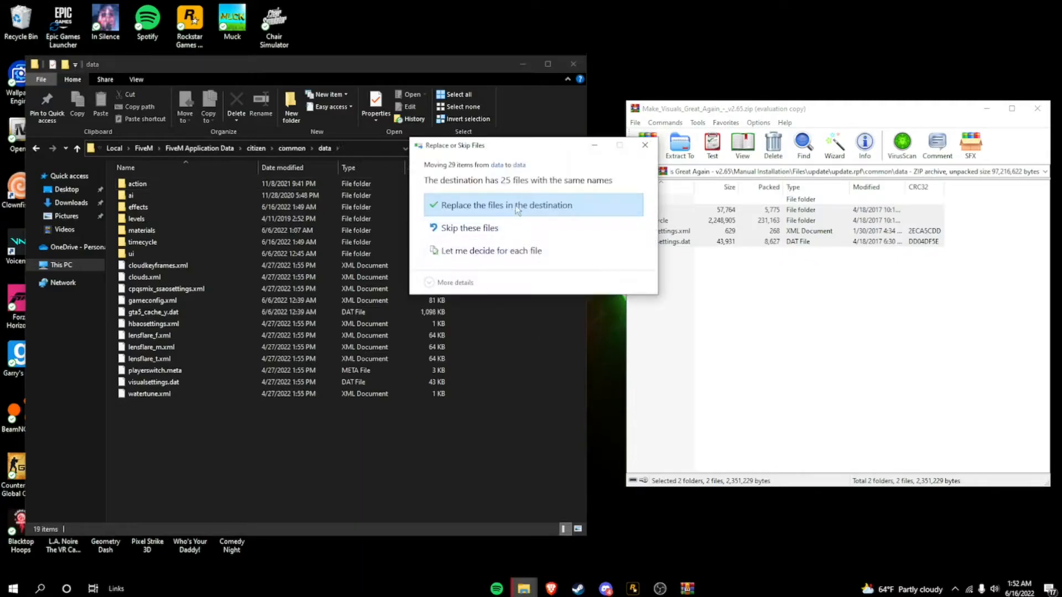
pyautogui.click(507, 204)
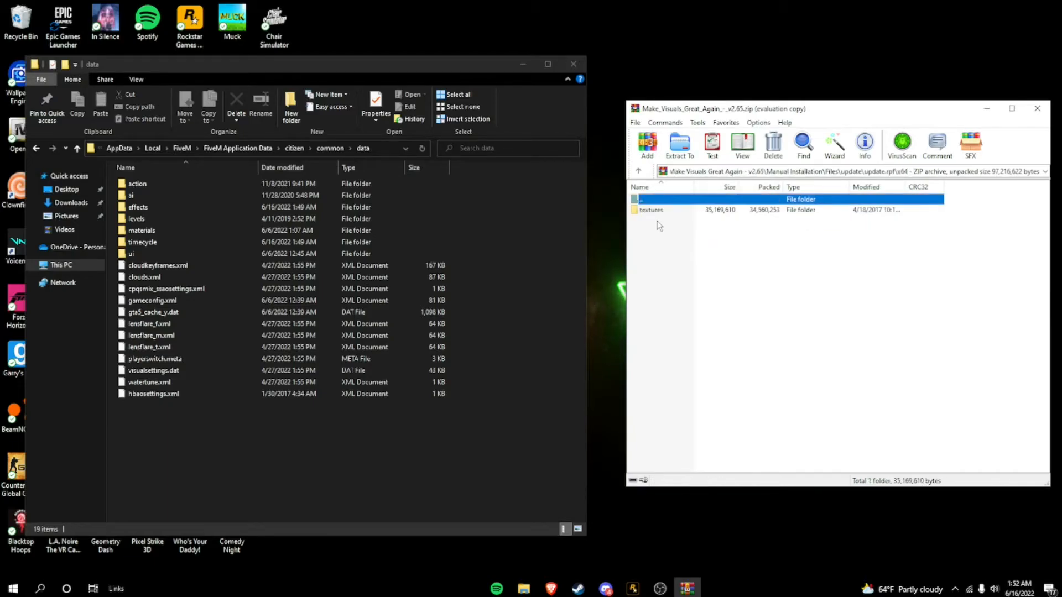
pyautogui.click(650, 209)
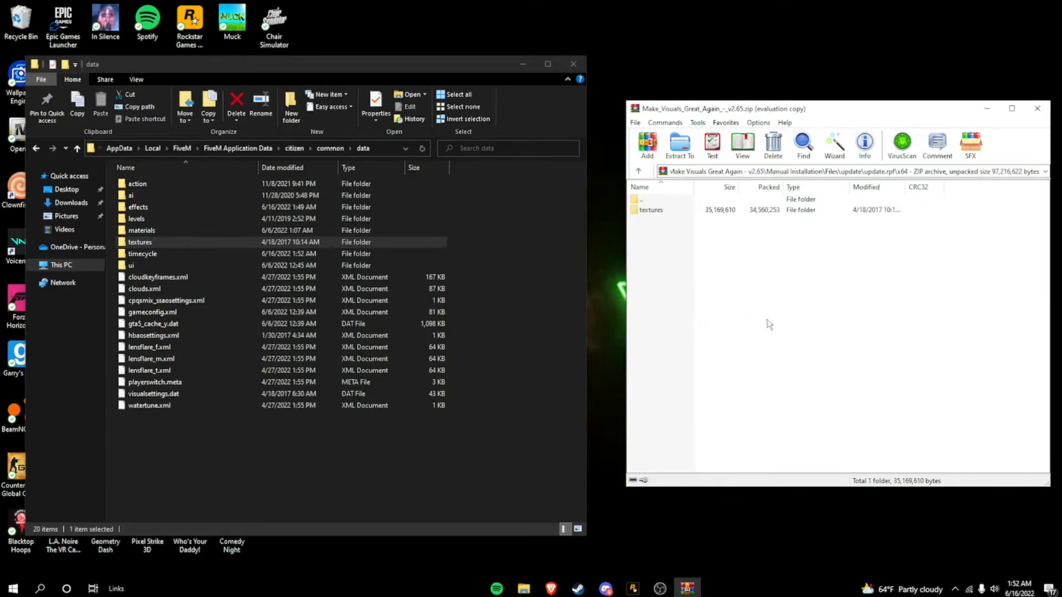
# - Clear the desktop, return to the Insane Rain Mod page and follow its Download button
pyautogui.click(1036, 108)
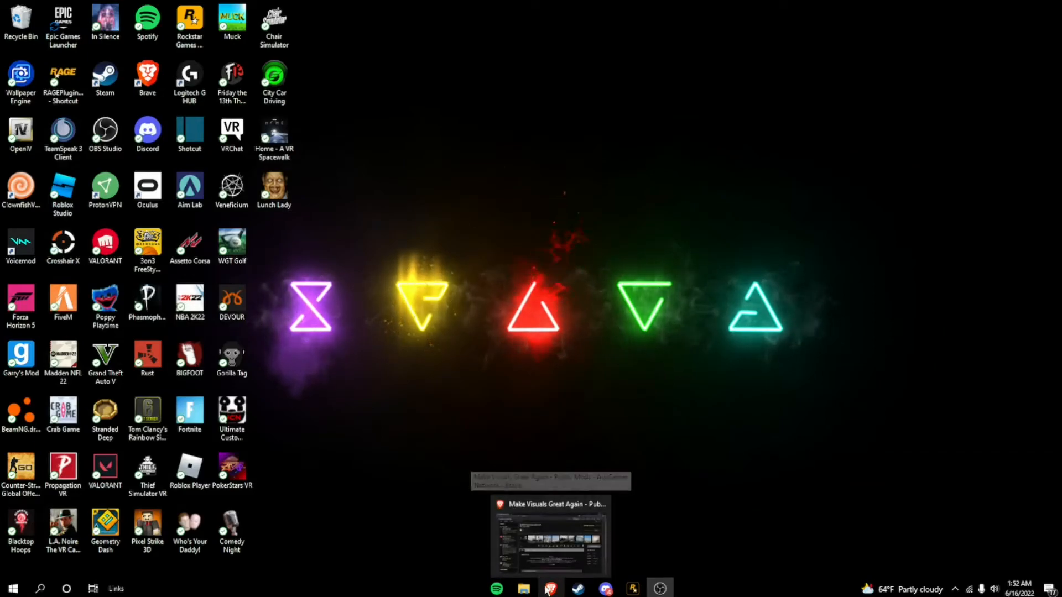
pyautogui.click(549, 588)
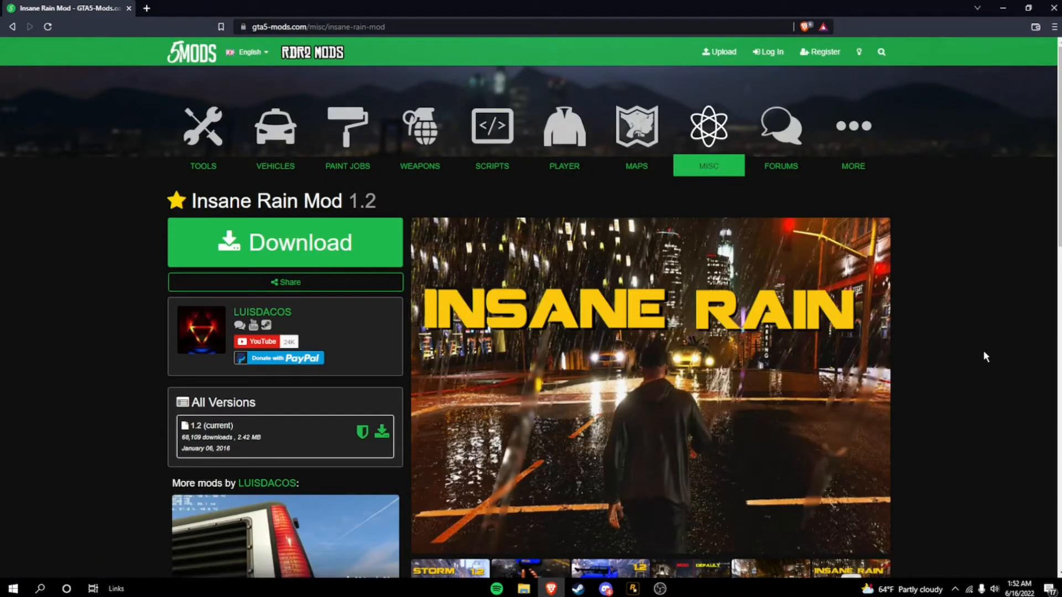
pyautogui.scroll(-3)
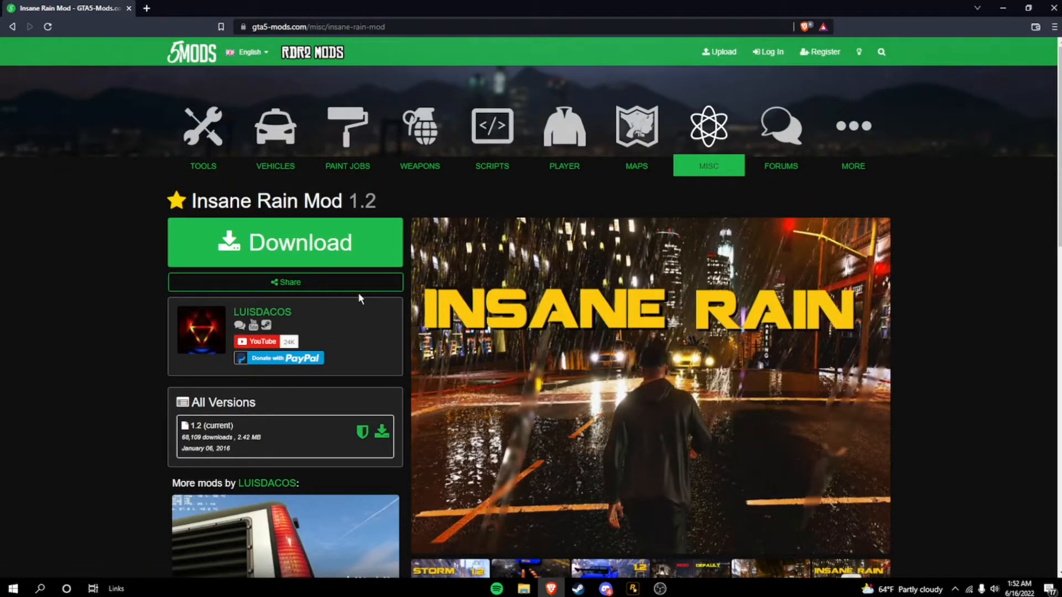
pyautogui.moveTo(61, 301)
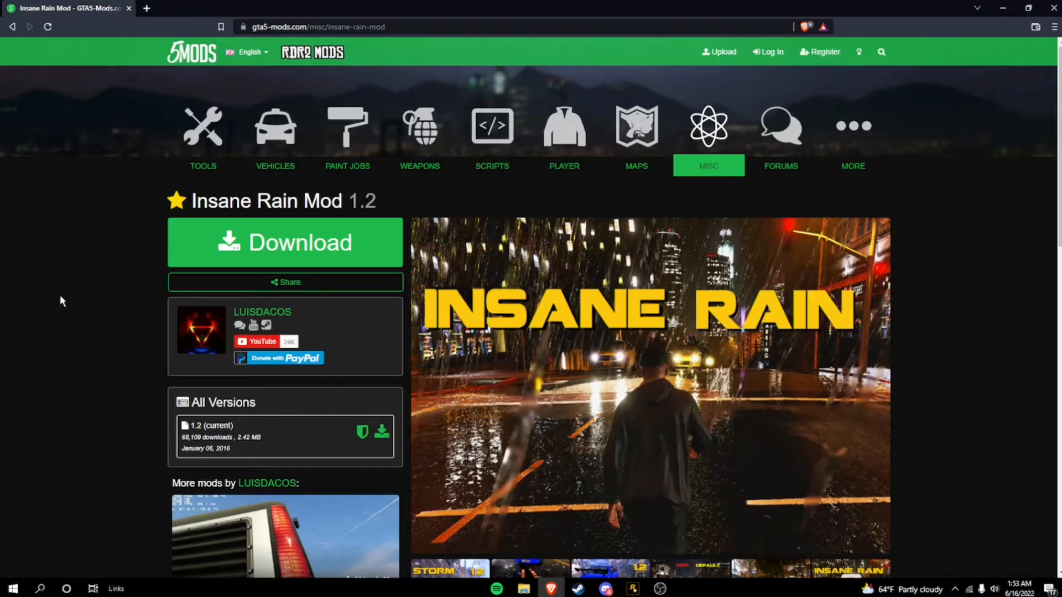
pyautogui.scroll(-3)
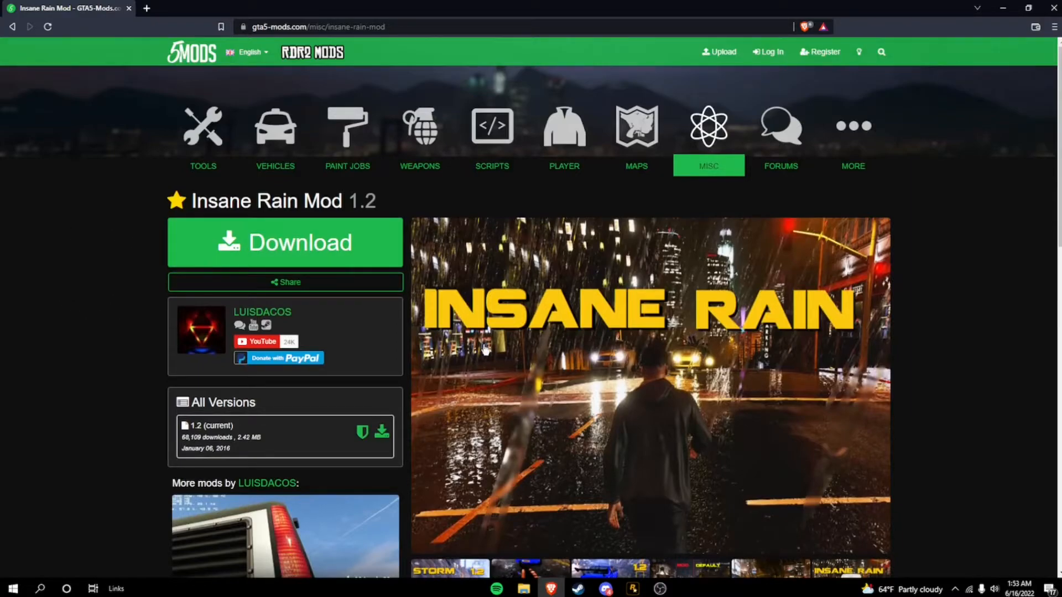
pyautogui.click(284, 243)
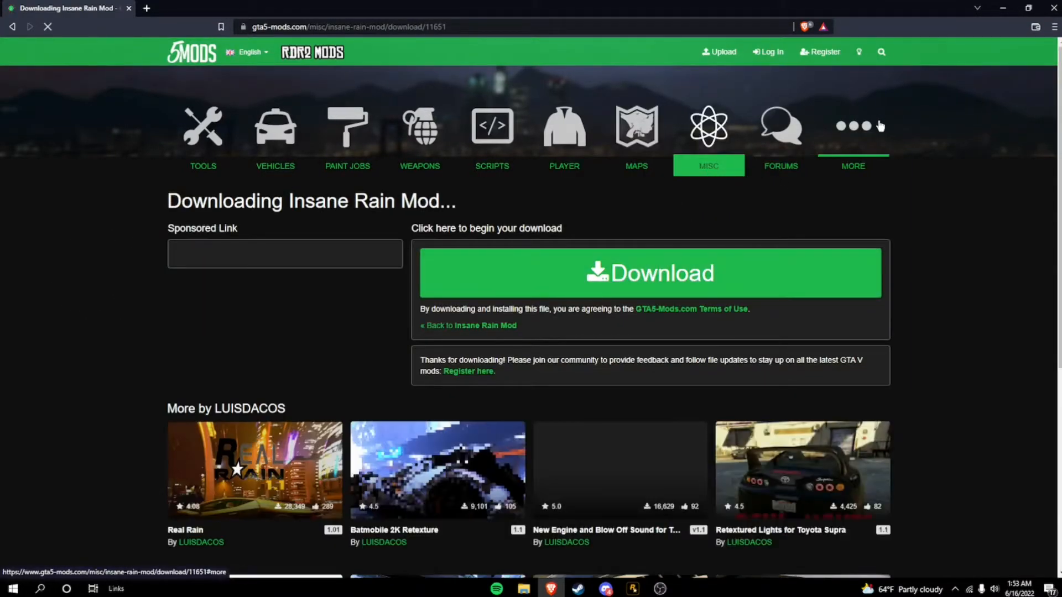
# - Start the Insane Rain download, then open levels › gta5 in FiveM's data folder
pyautogui.click(649, 273)
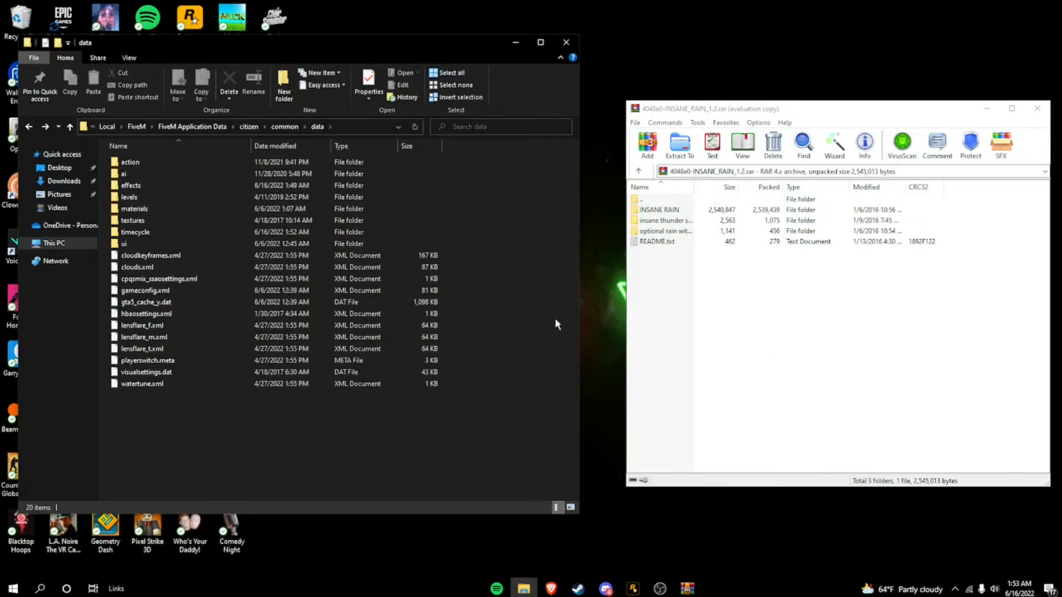
pyautogui.doubleClick(130, 197)
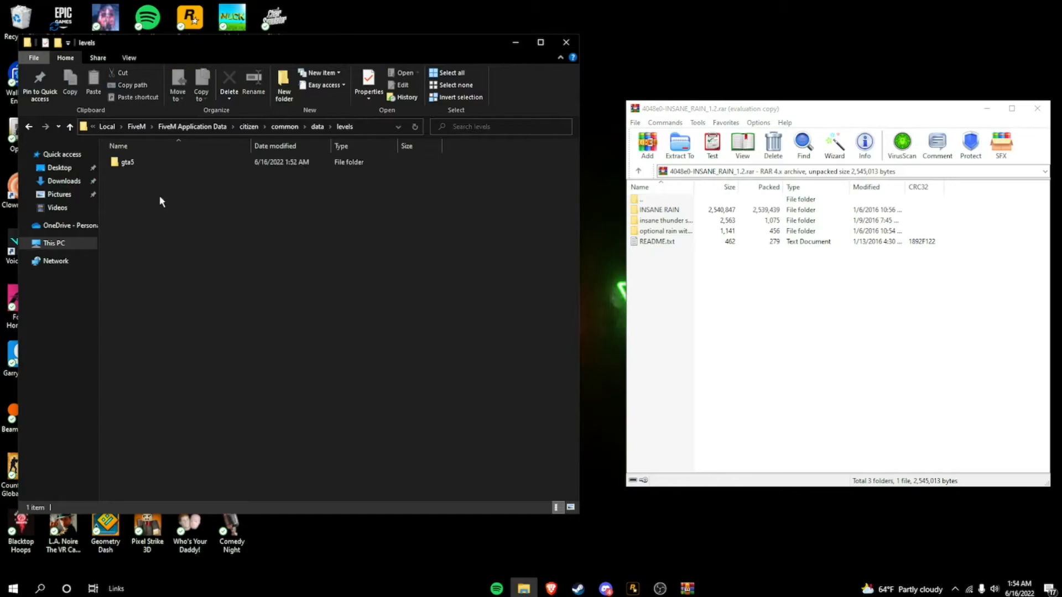
pyautogui.doubleClick(127, 162)
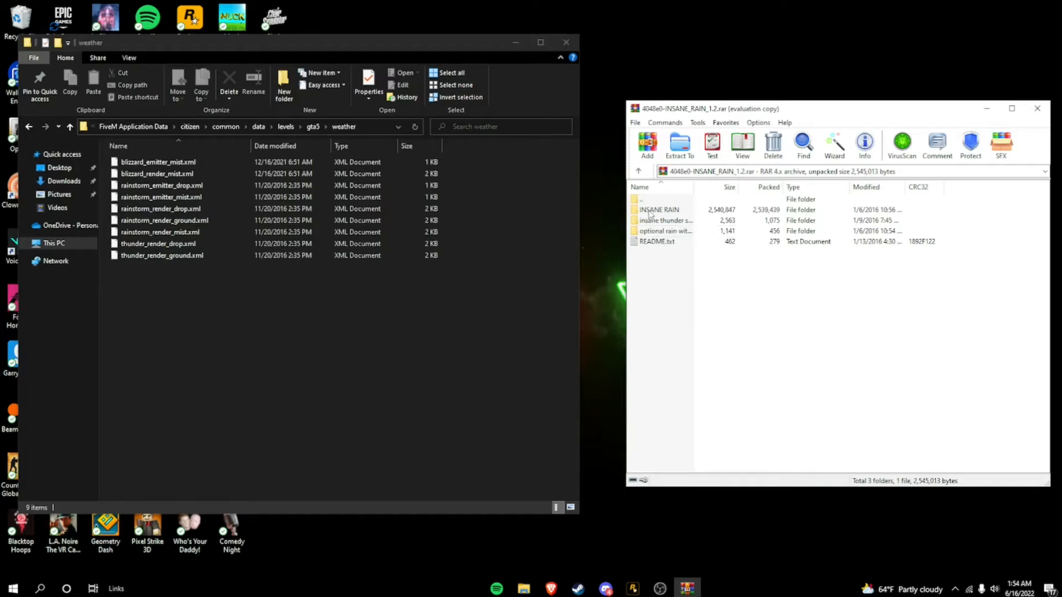
# - Replace weather files with the INSANE RAIN and insane thunder storm XMLs, then close Explorer
pyautogui.doubleClick(657, 209)
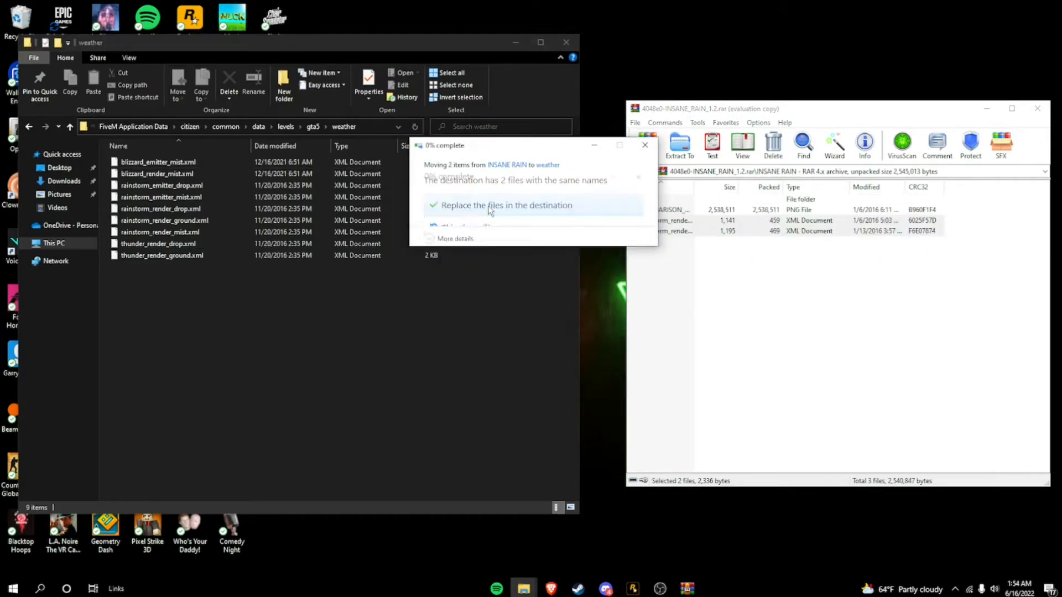
pyautogui.click(506, 205)
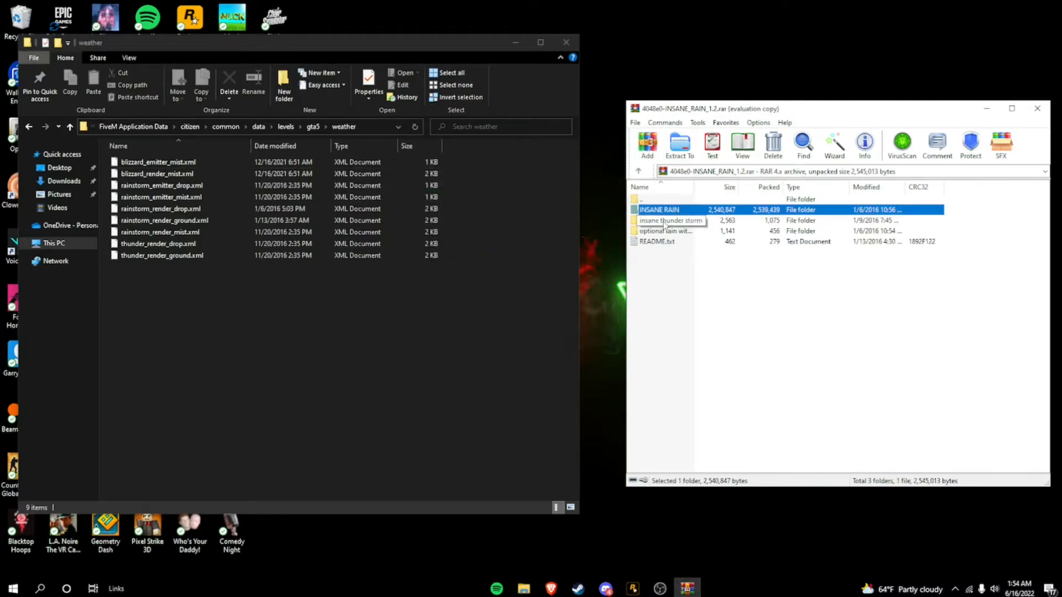
pyautogui.doubleClick(670, 220)
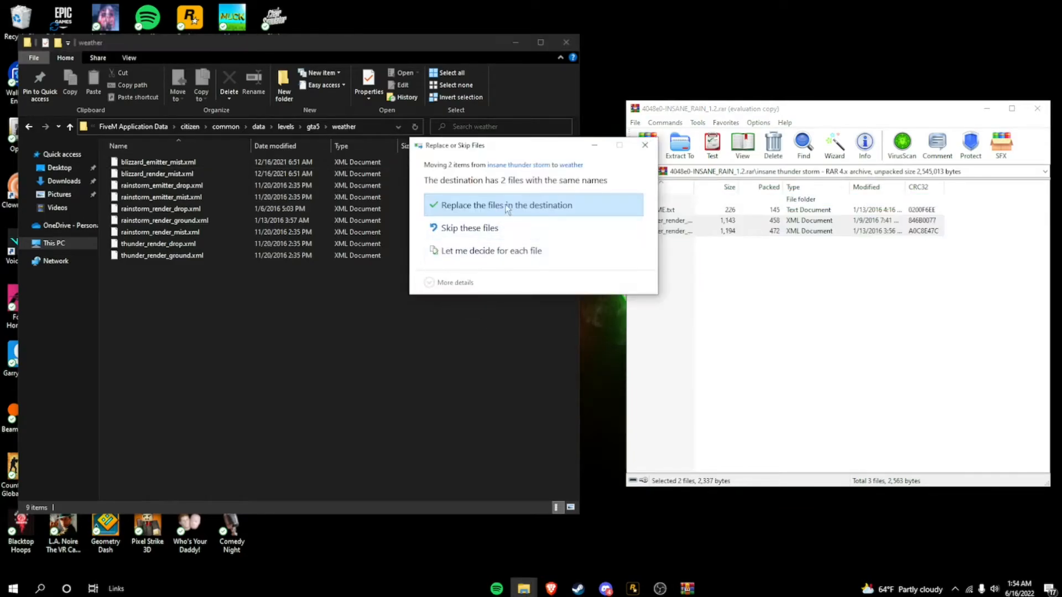
pyautogui.click(506, 205)
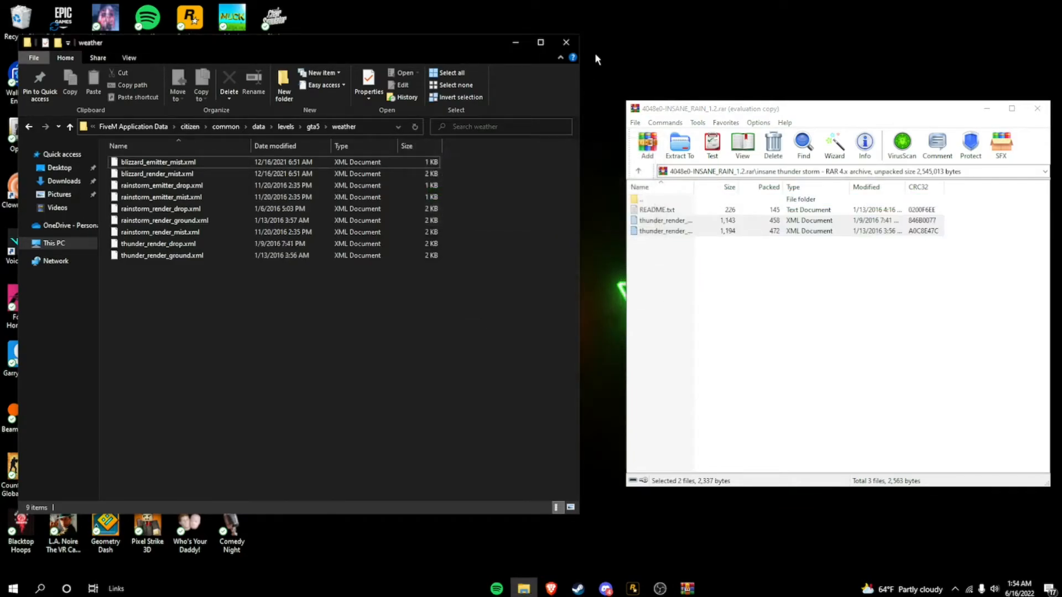
pyautogui.click(565, 42)
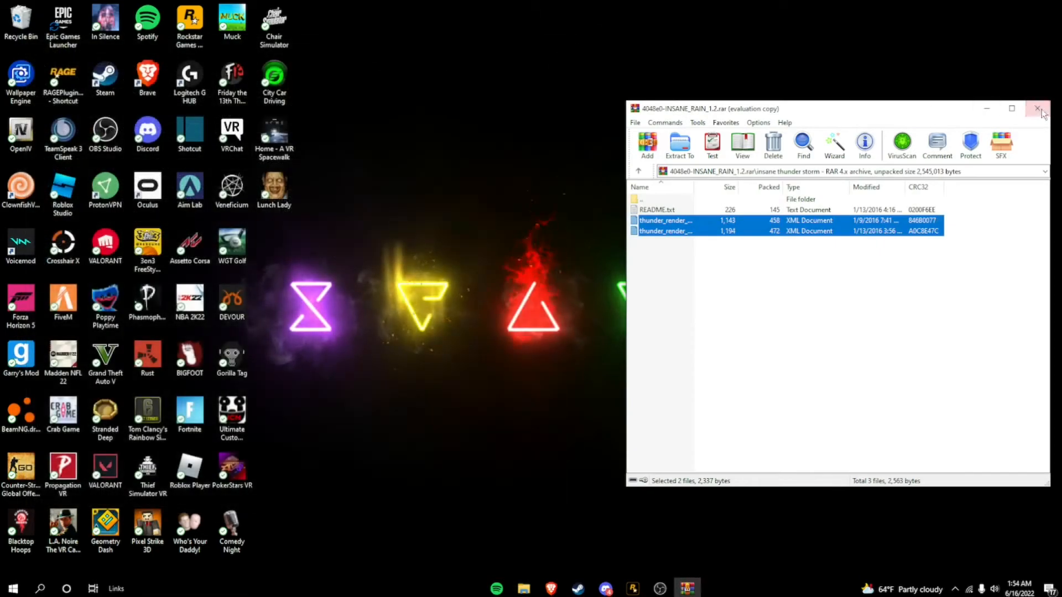
# - Close WinRAR, launch FiveM and play, then bring up the Start menu over the game
pyautogui.click(1037, 108)
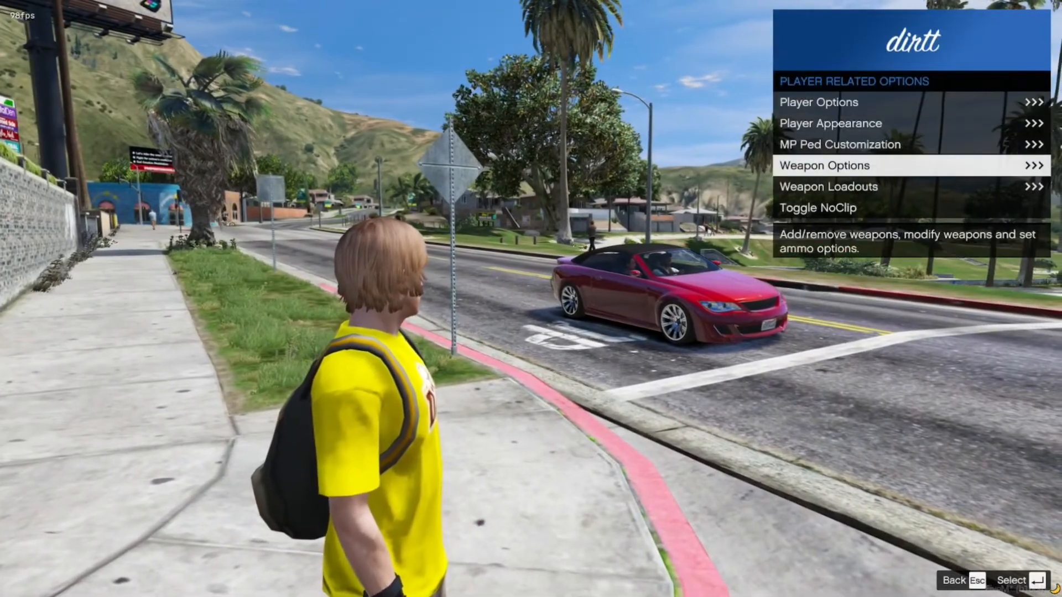
pyautogui.click(824, 164)
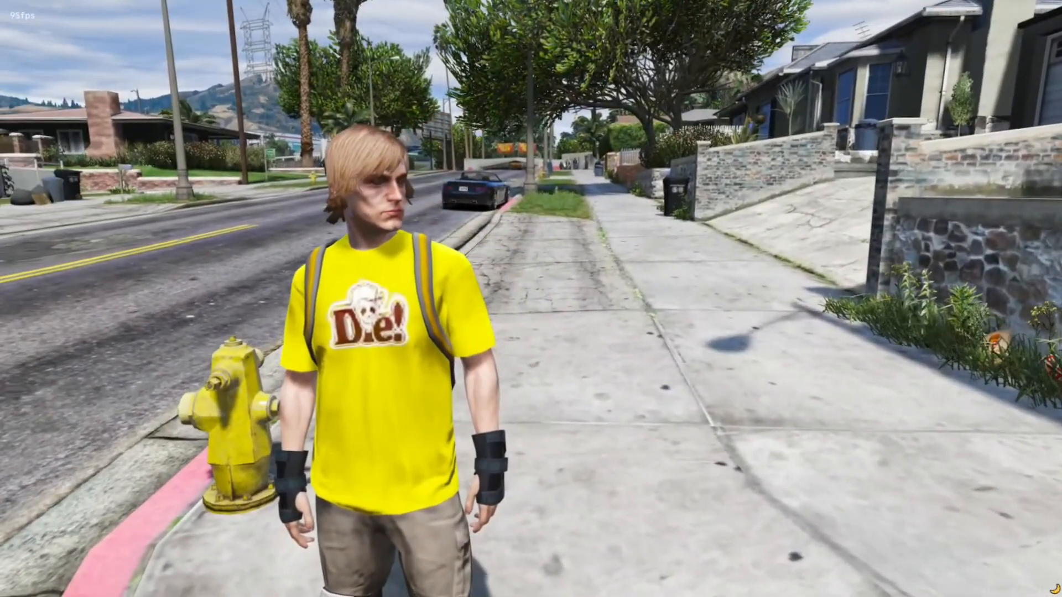
pyautogui.click(12, 588)
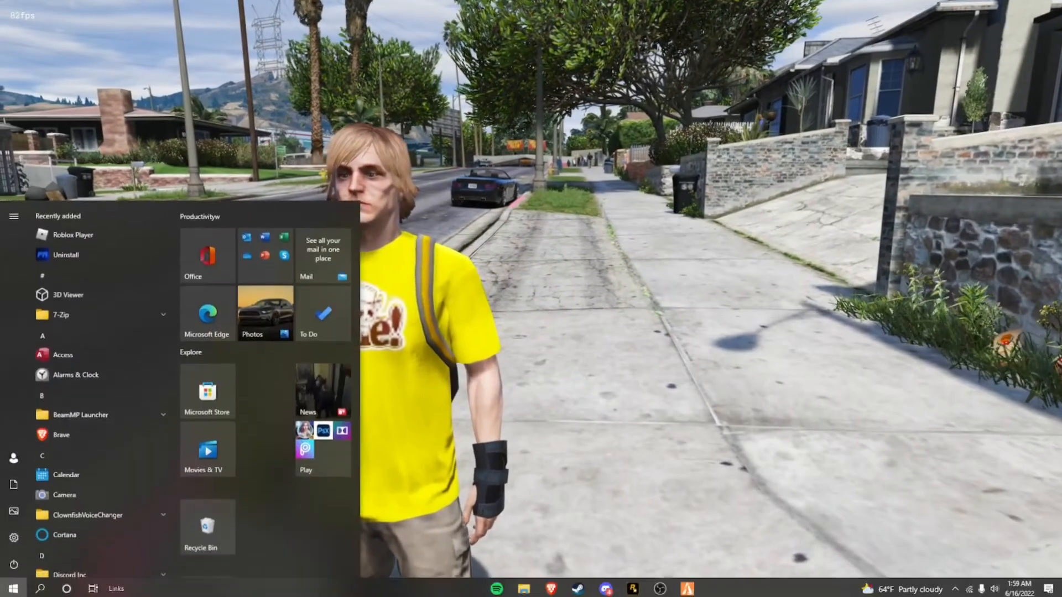